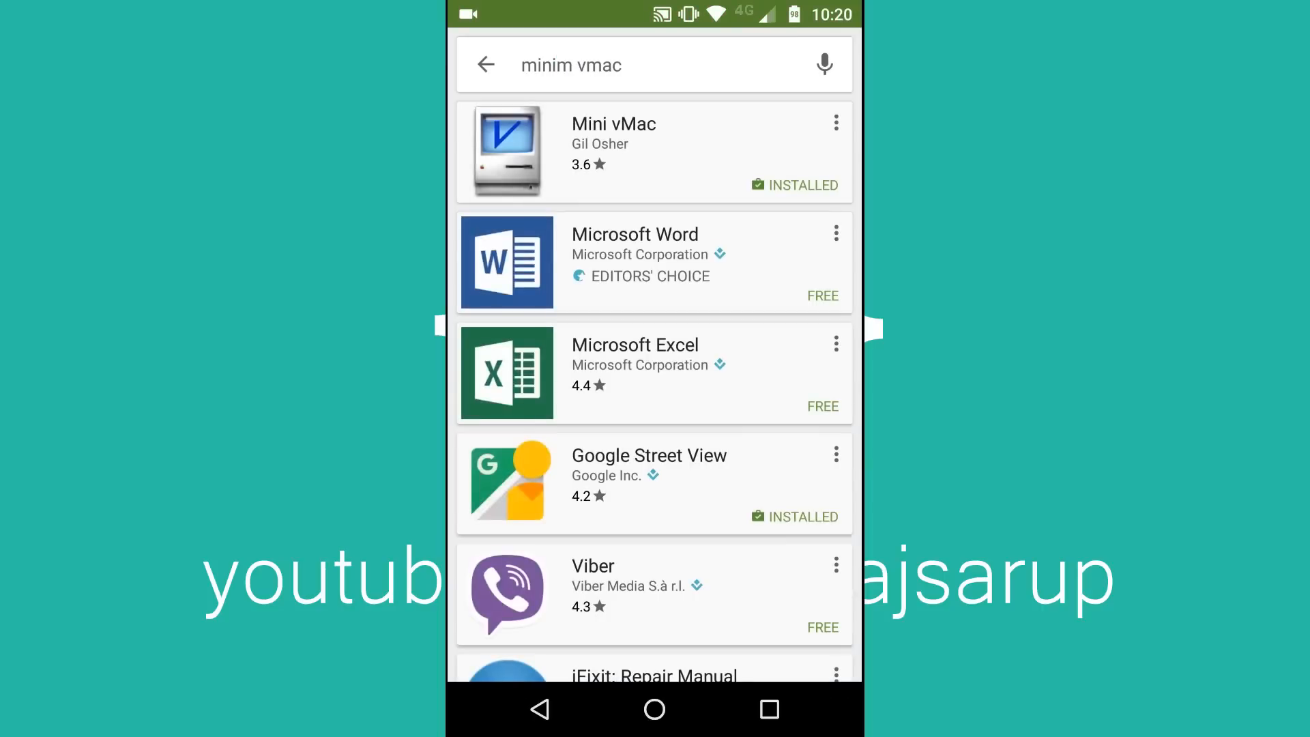
Review Mini vMac's Play Store listing and reviews, then return to the home screen
{"action": "left_click", "coordinate": [756, 136]}
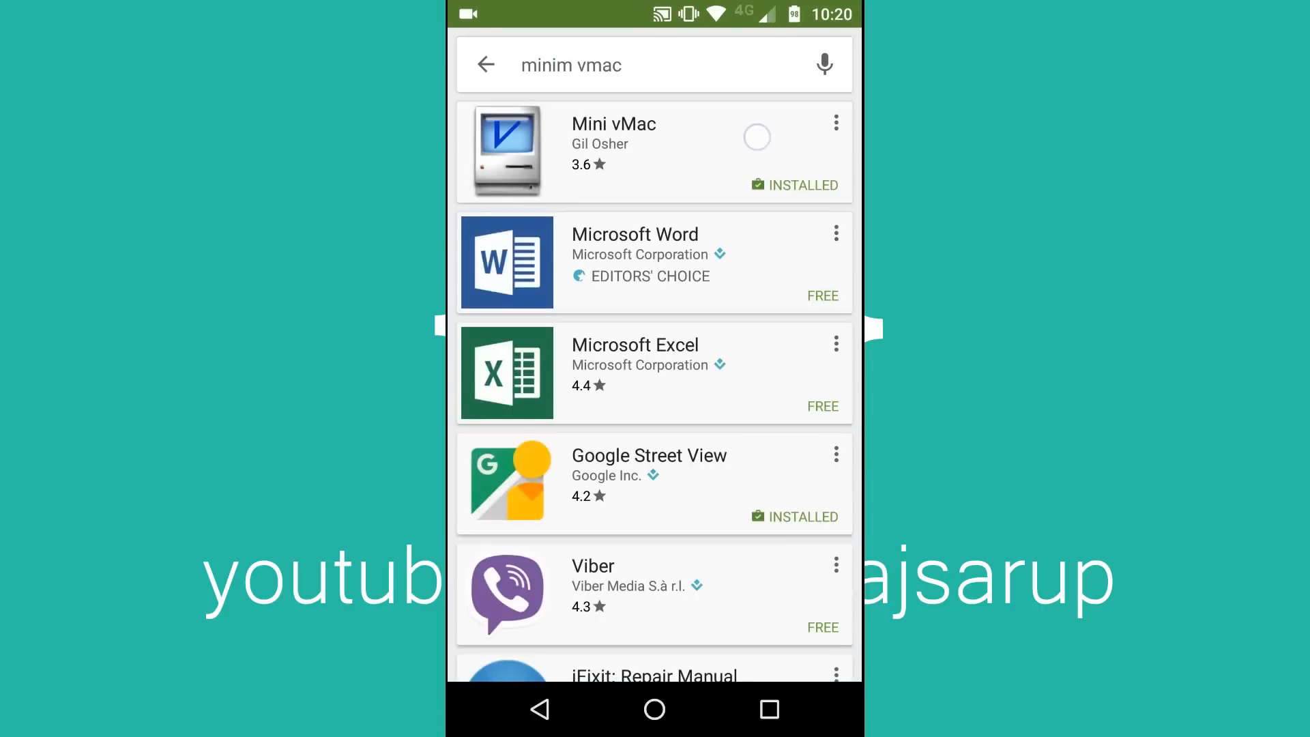
{"action": "left_click", "coordinate": [613, 150]}
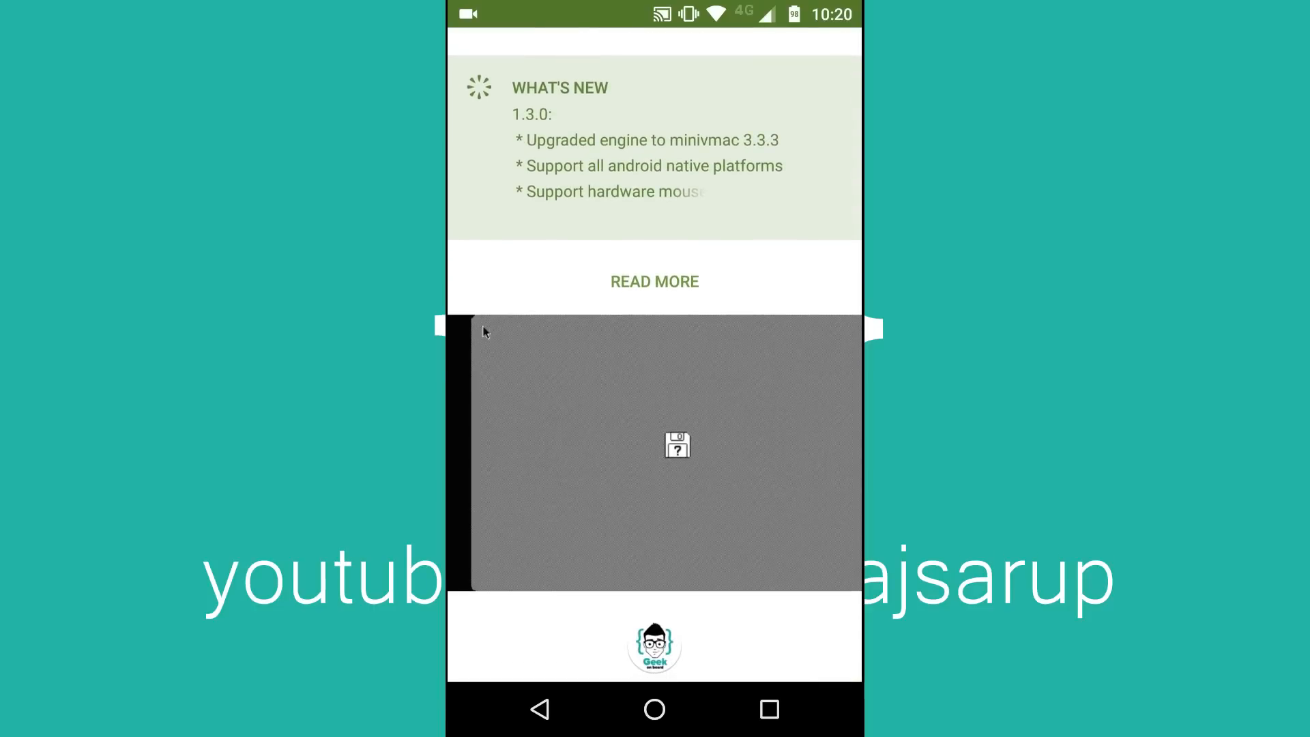
{"action": "scroll", "scroll_direction": "down", "scroll_amount": 3}
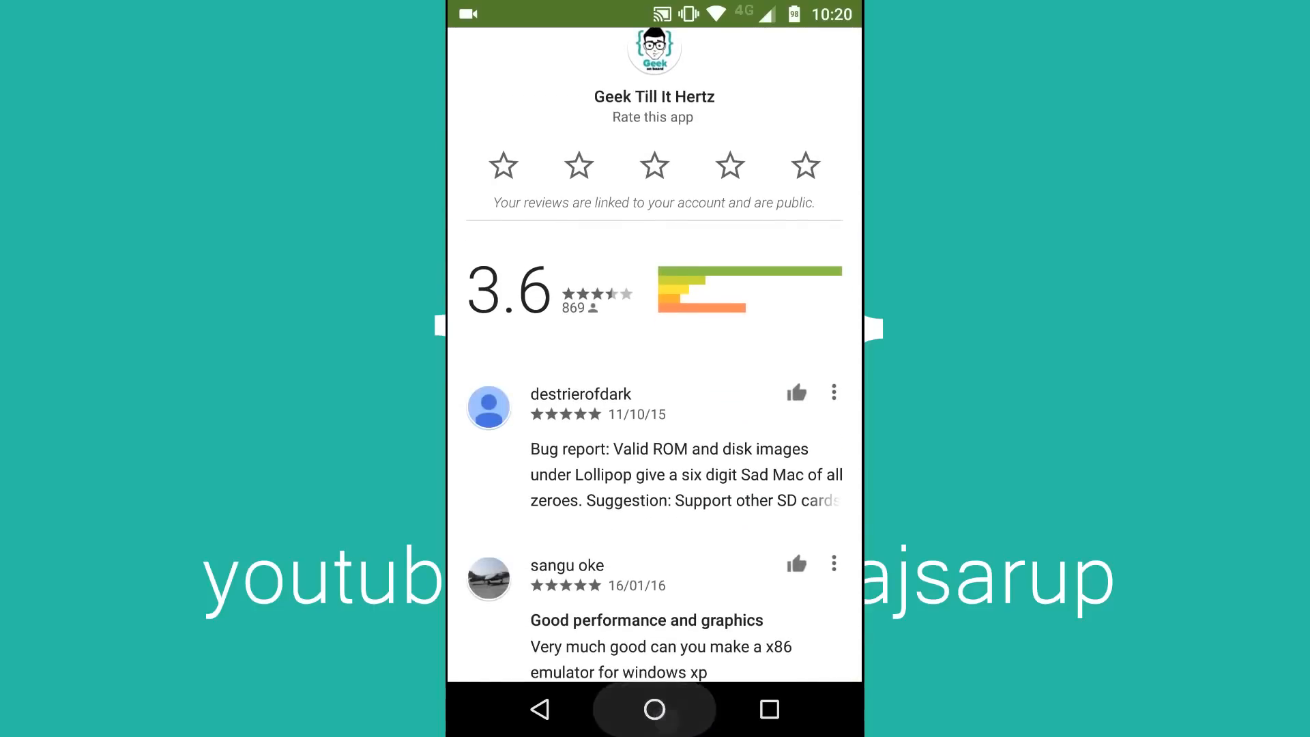
{"action": "left_click", "coordinate": [654, 709]}
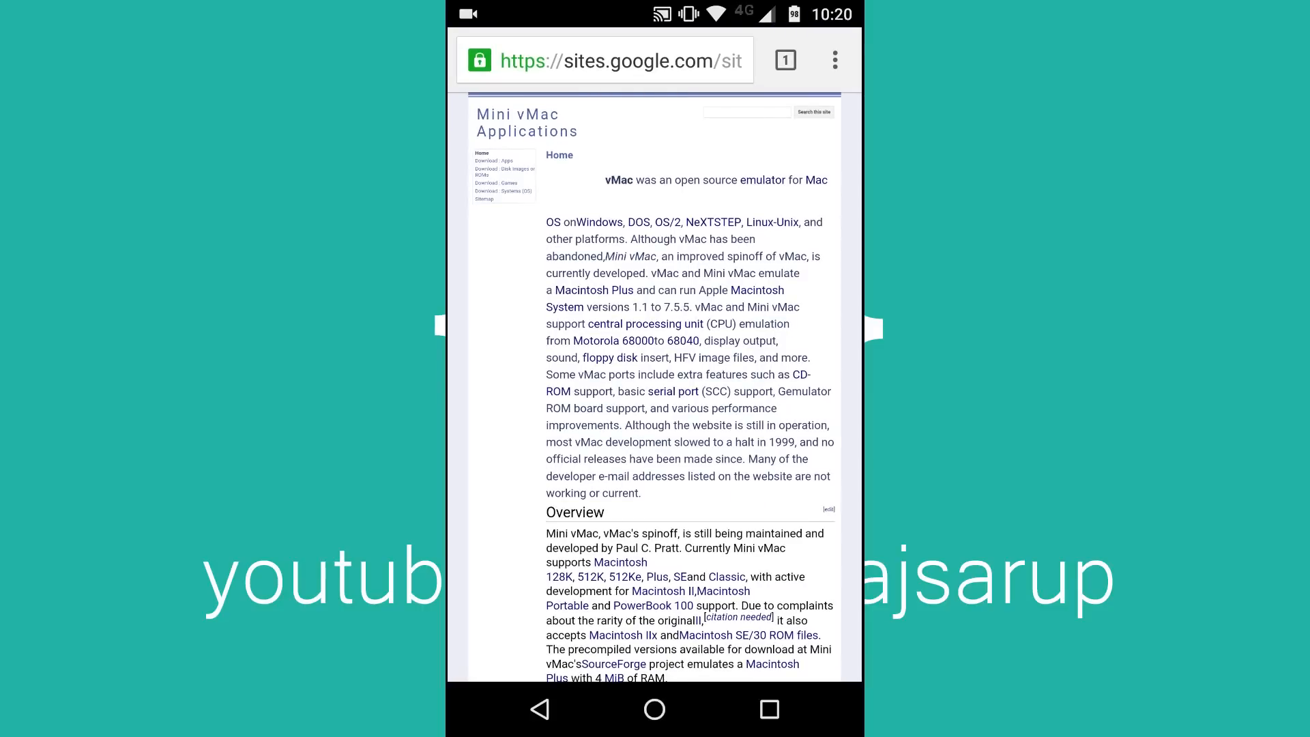
Browse the Disk Images or ROMs and Systems (OS) download pages, then return home
{"action": "left_click", "coordinate": [572, 377]}
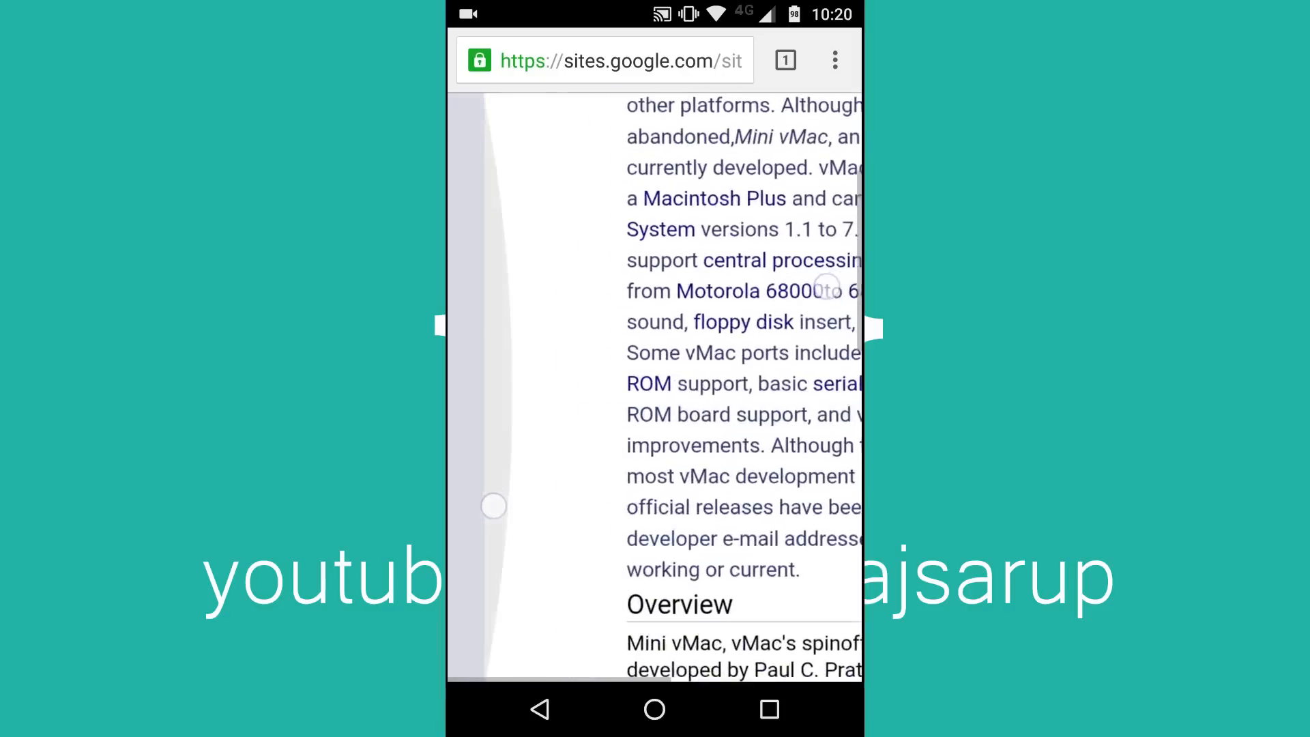
{"action": "scroll", "scroll_direction": "down", "scroll_amount": 3}
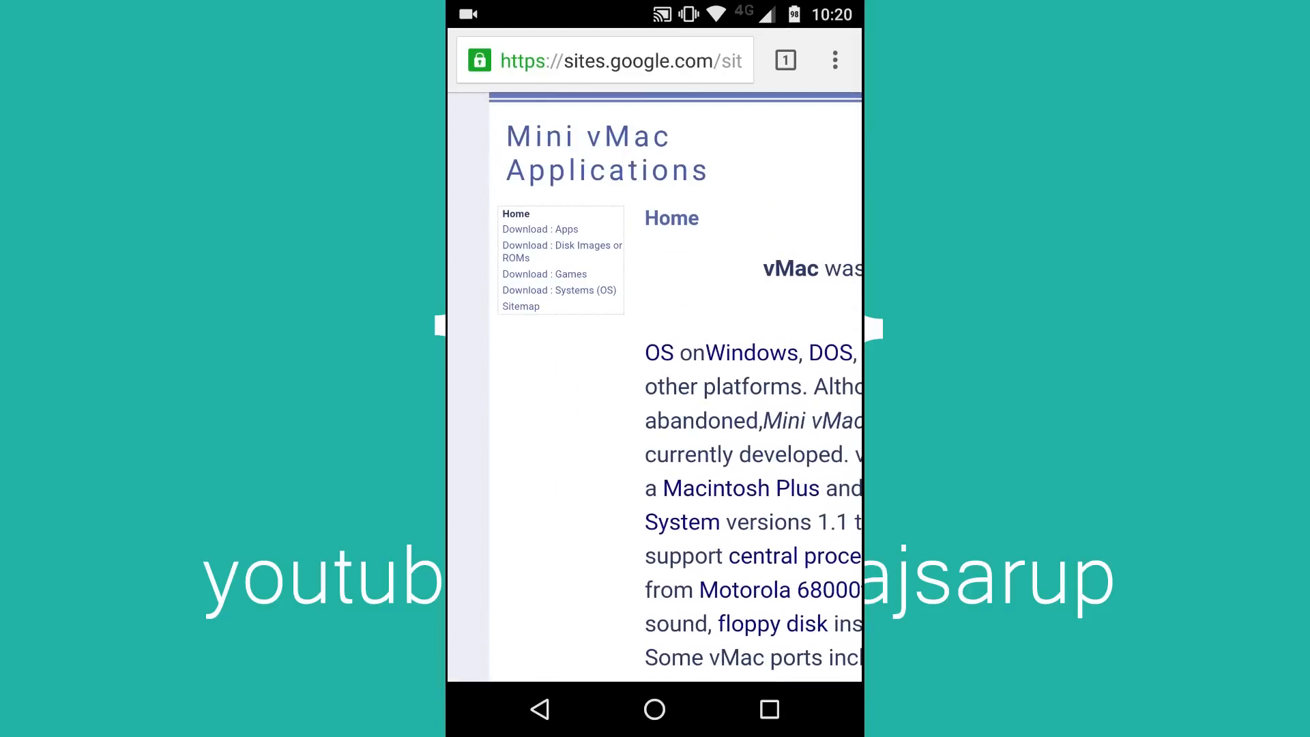
{"action": "left_click", "coordinate": [563, 251]}
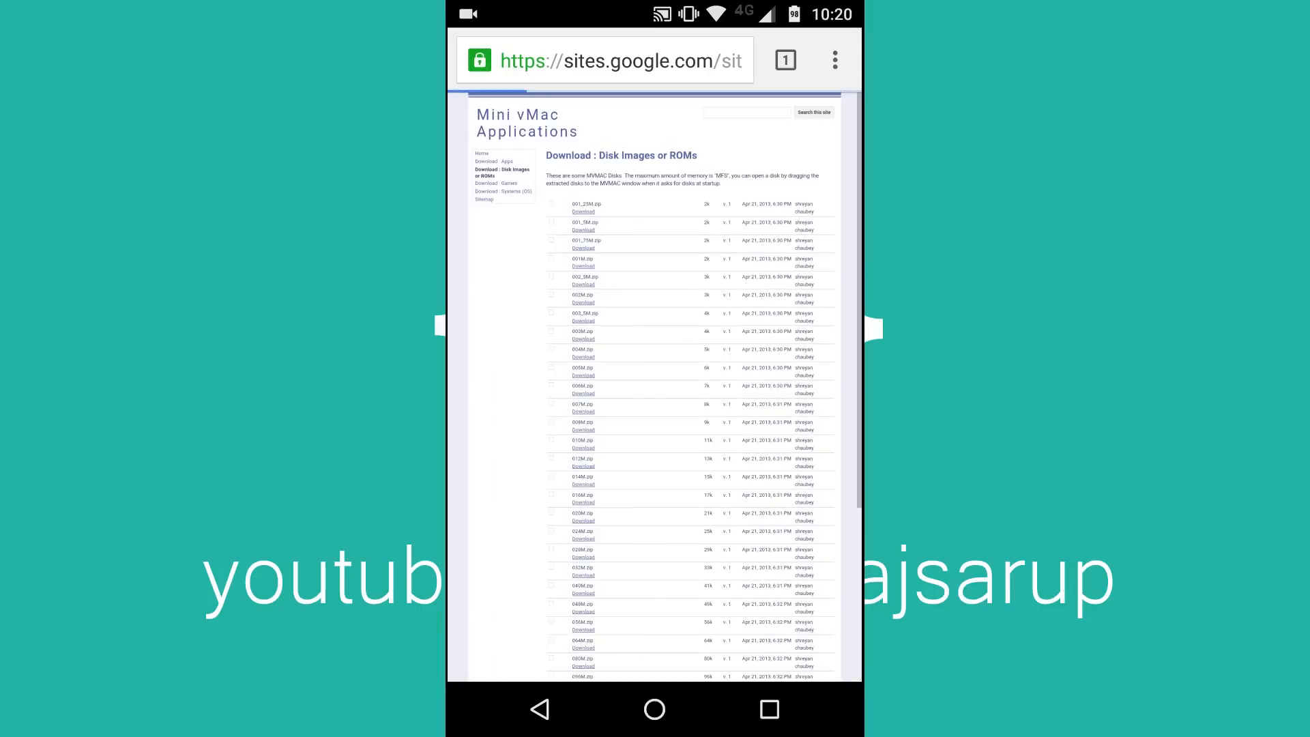
{"action": "scroll", "scroll_direction": "down", "scroll_amount": 3}
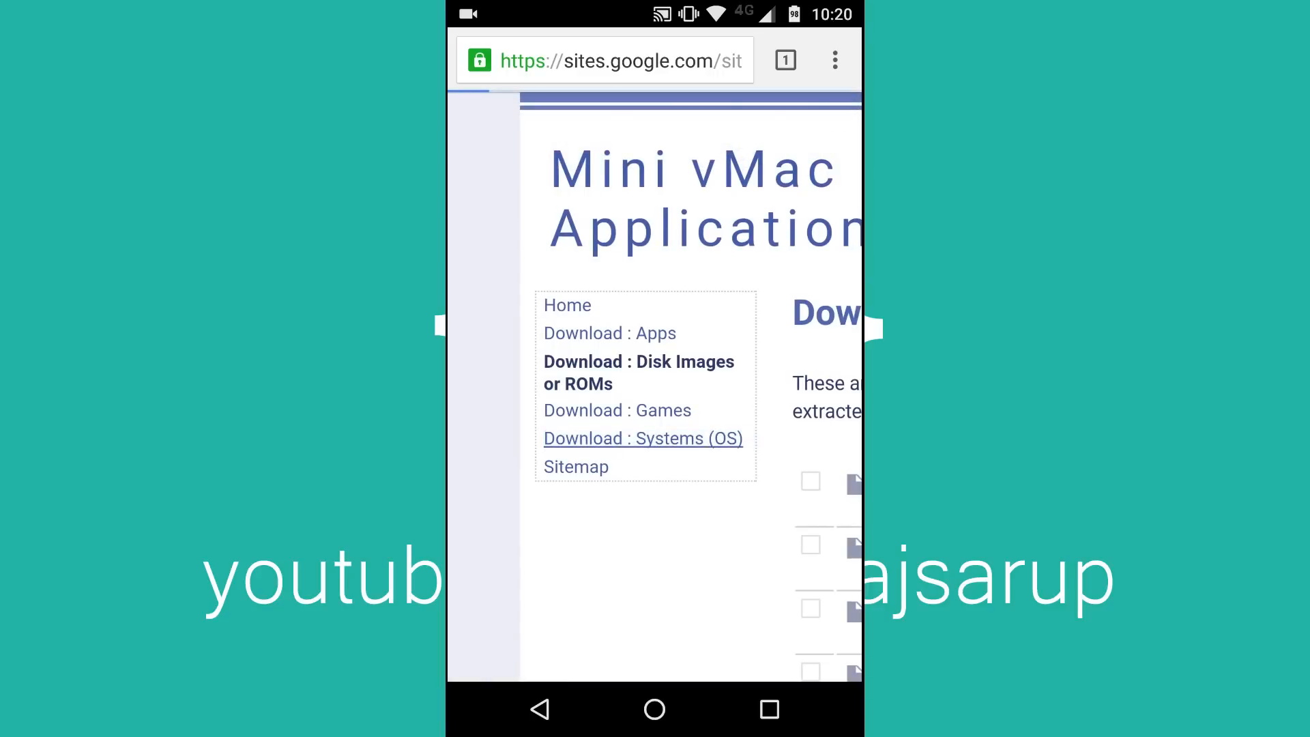
{"action": "scroll", "scroll_direction": "down", "scroll_amount": 3}
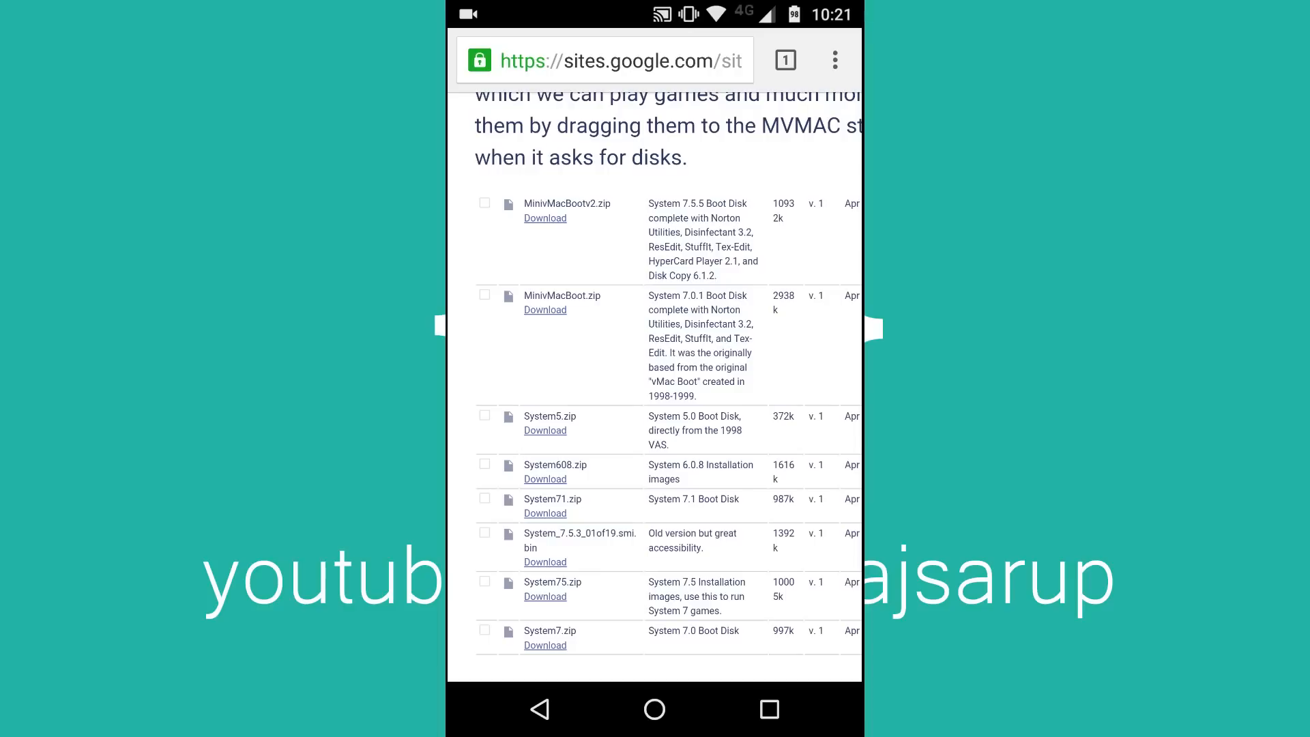
{"action": "left_click", "coordinate": [654, 710]}
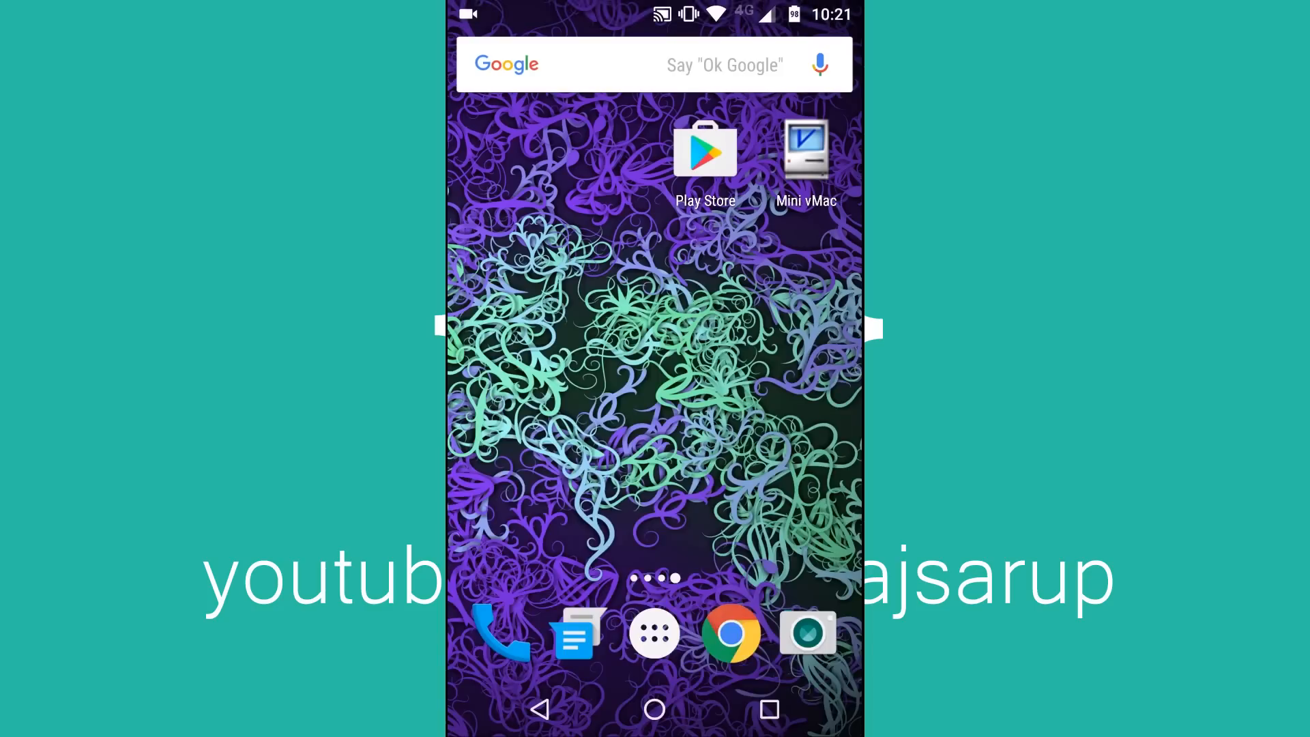
Show the app drawer and scroll to ES File Explorer
{"action": "left_click", "coordinate": [654, 632]}
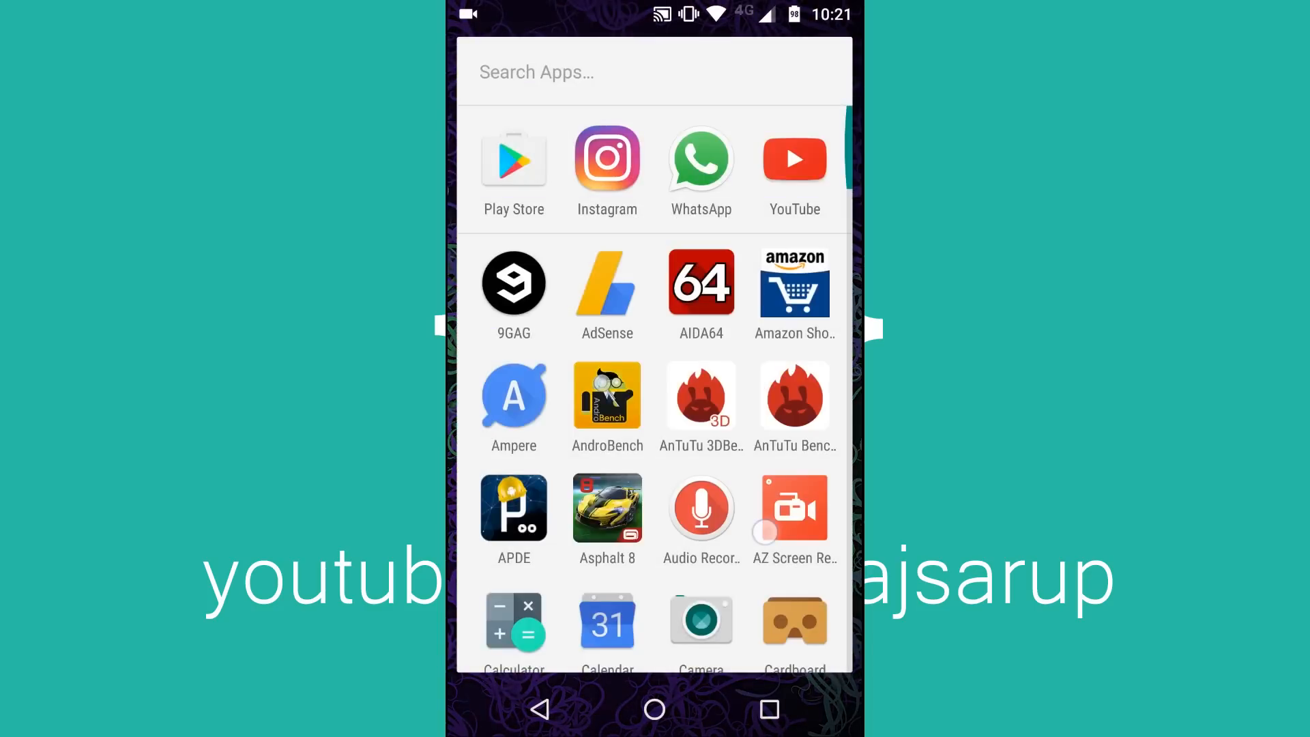
{"action": "scroll", "scroll_direction": "down", "scroll_amount": 3}
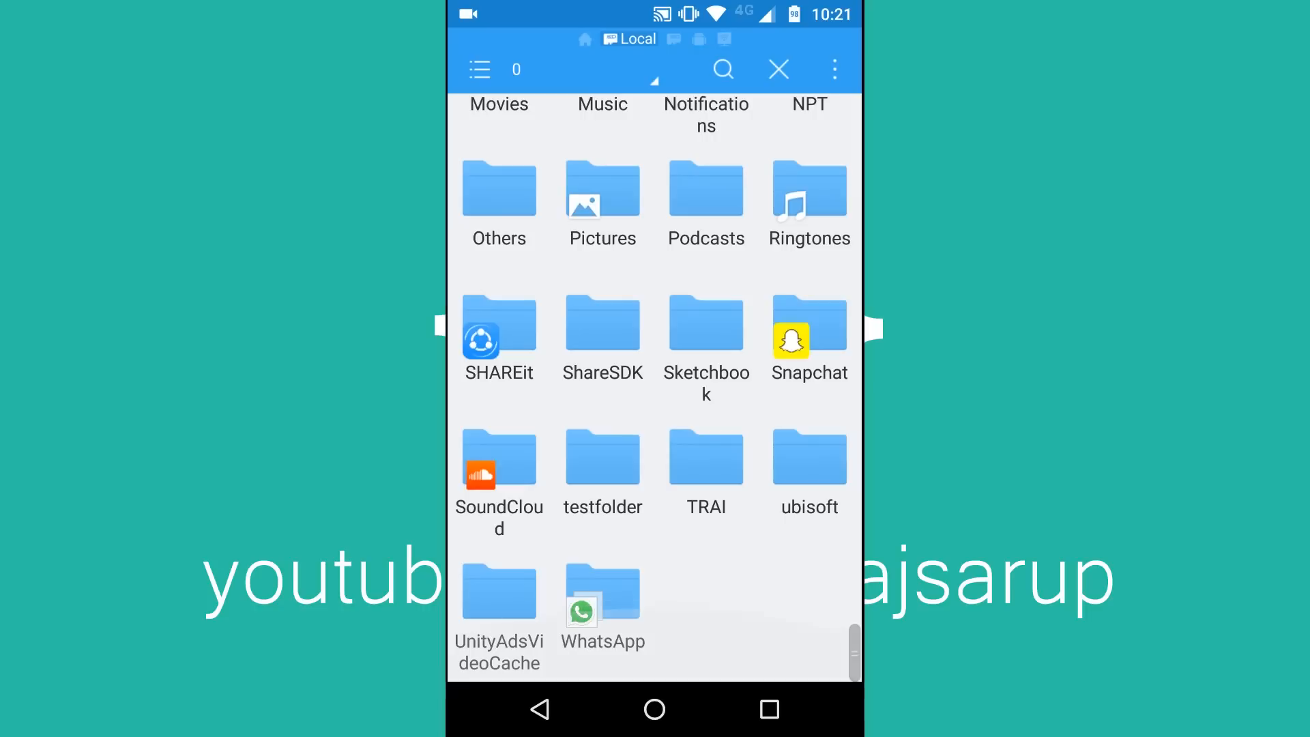
Scroll through the minivmac folder's .dsk, vMac.ROM and word51 files, then return home
{"action": "scroll", "scroll_direction": "down", "scroll_amount": 3}
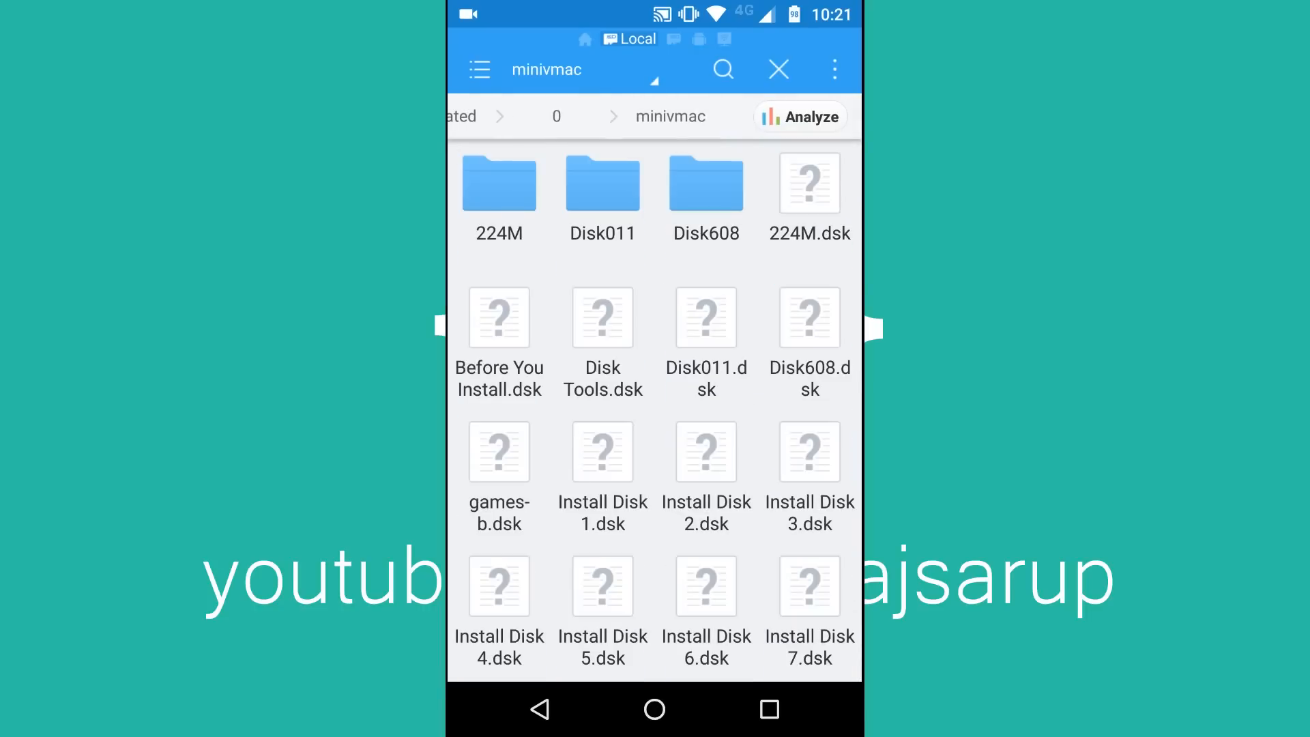
{"action": "scroll", "scroll_direction": "down", "scroll_amount": 3}
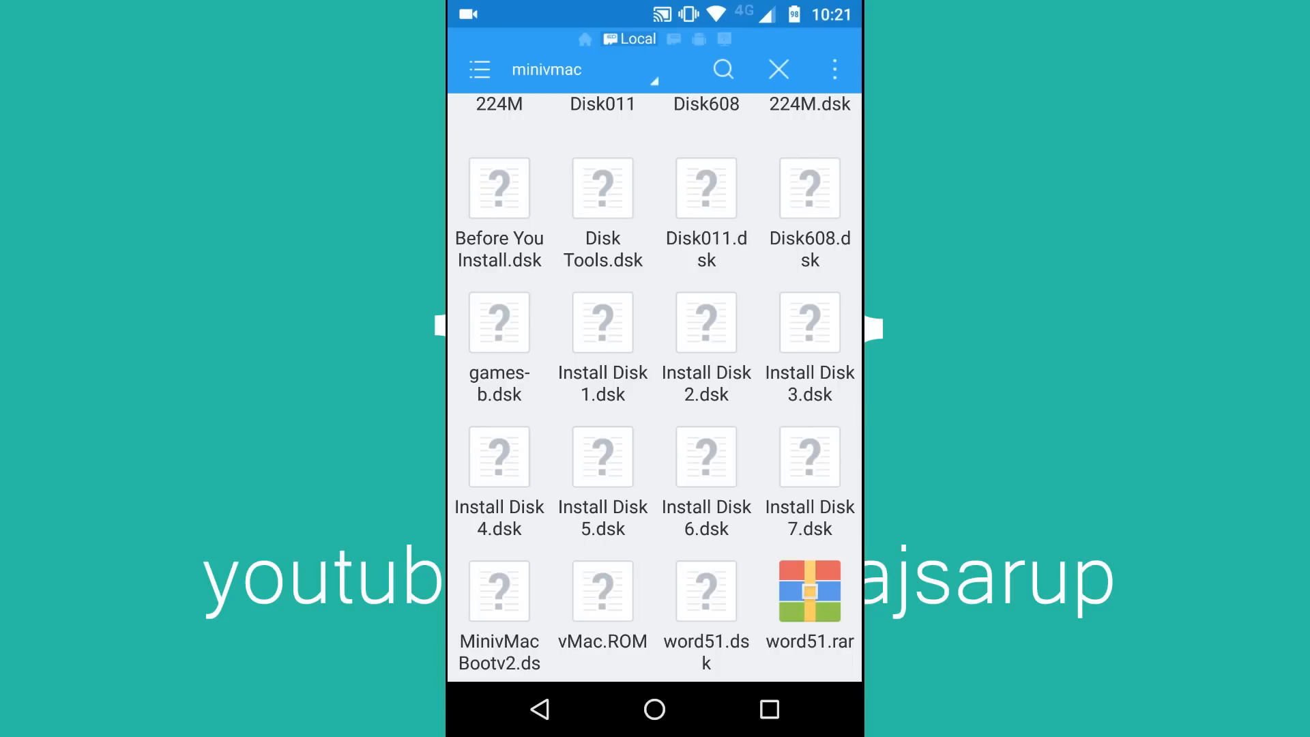
{"action": "scroll", "scroll_direction": "down", "scroll_amount": 3}
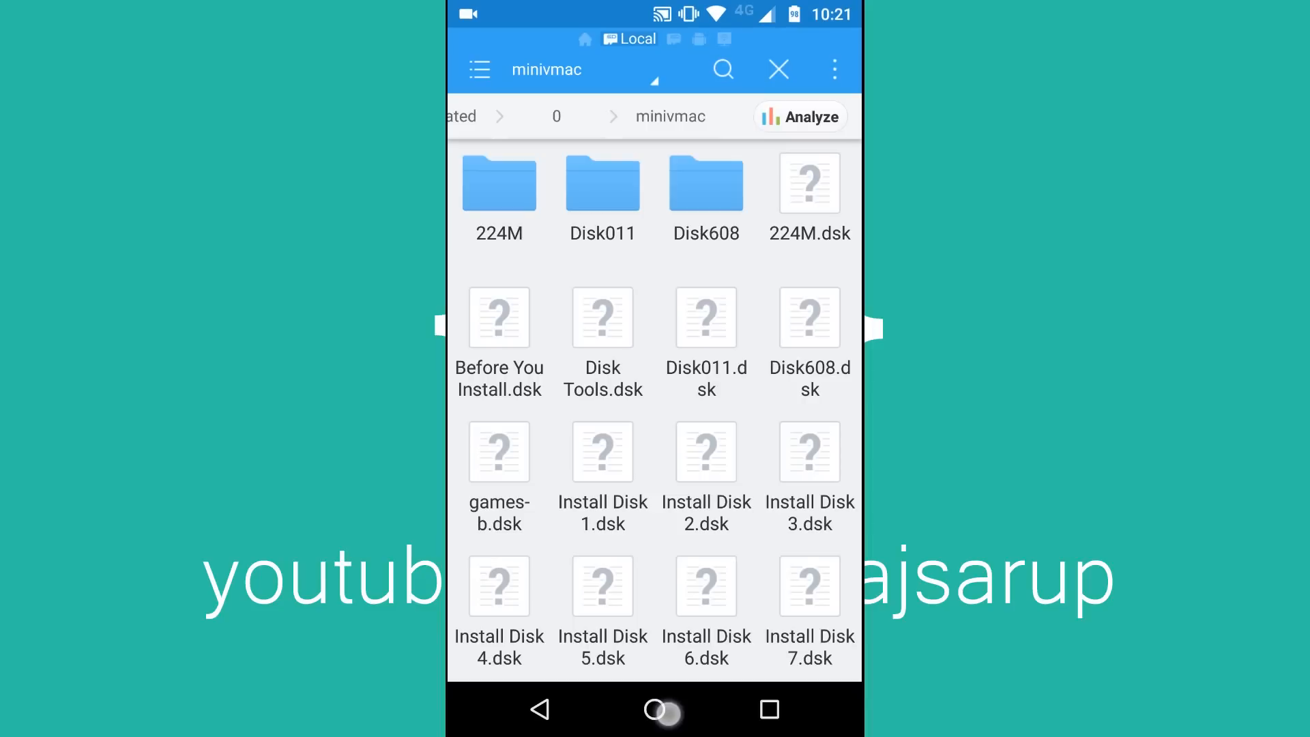
{"action": "left_click", "coordinate": [653, 710]}
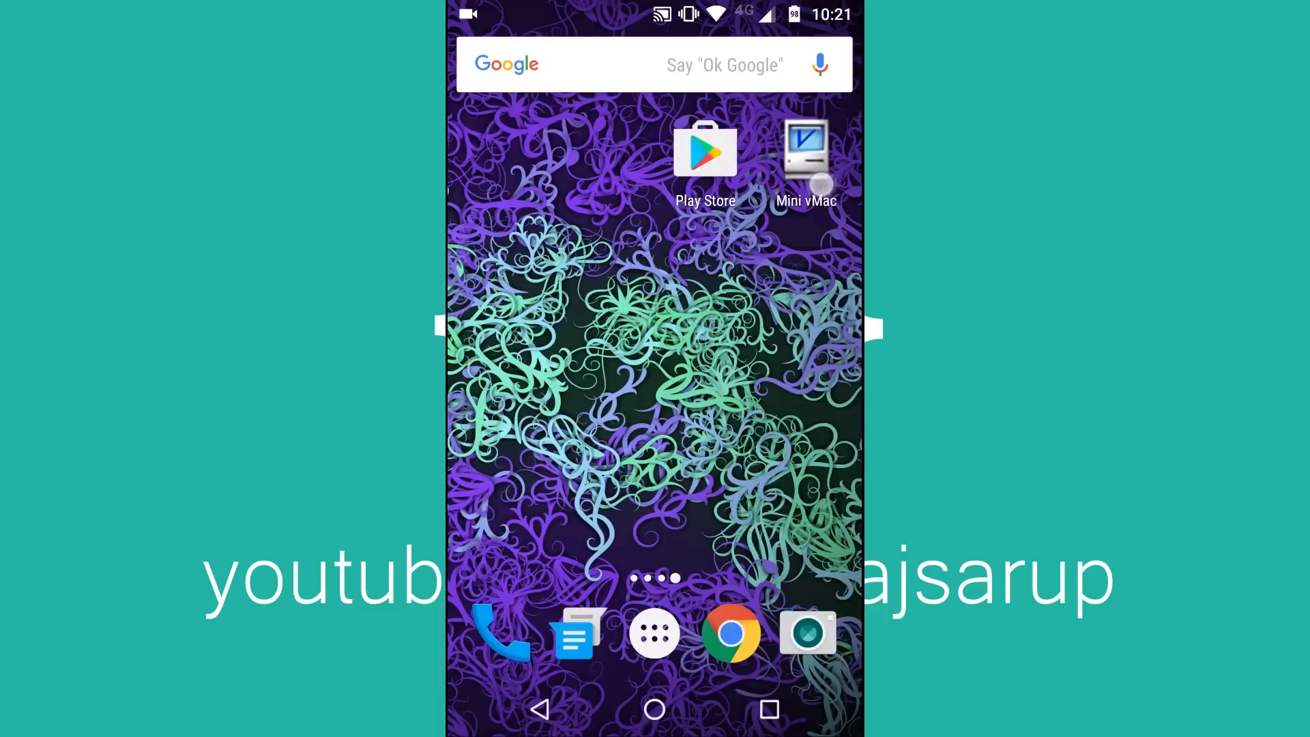
Launch Mini vMac from the home screen to the question-mark floppy screen
{"action": "left_click", "coordinate": [805, 150]}
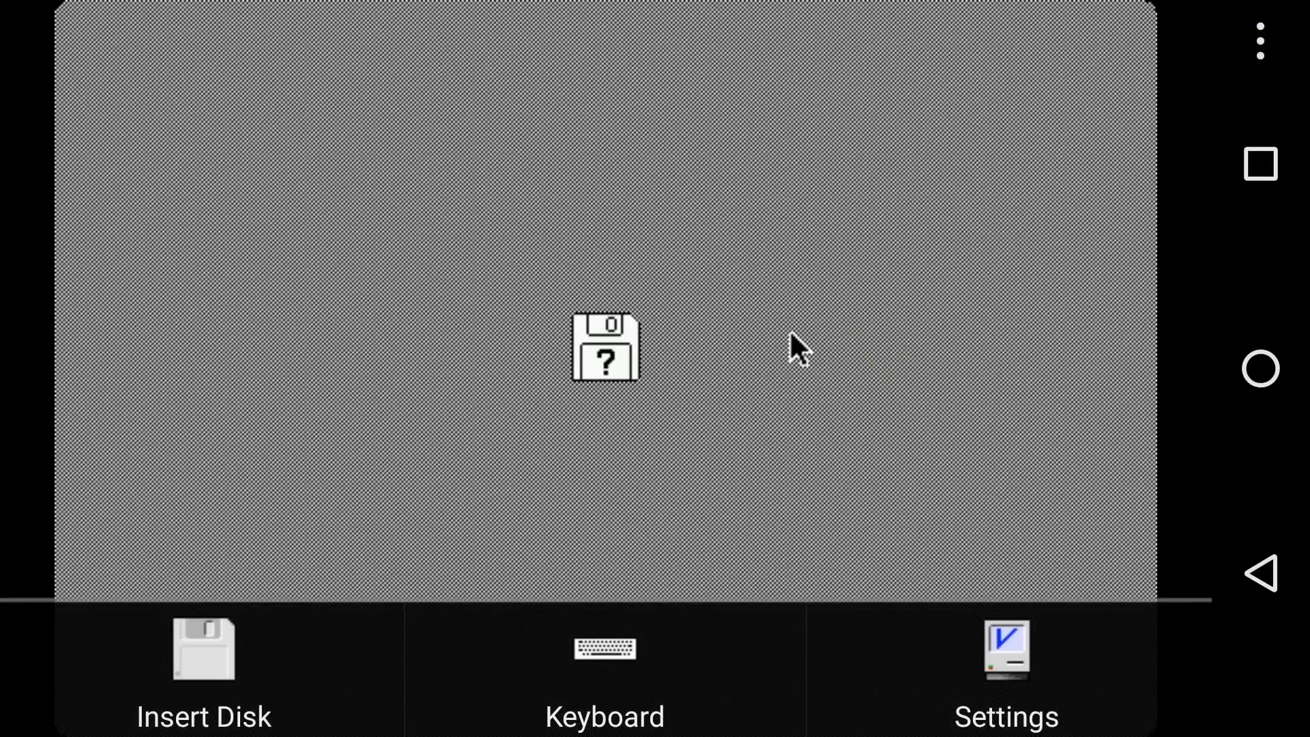
Insert a boot disk image so the emulated Mac boots to the Finder desktop
{"action": "left_click", "coordinate": [203, 668]}
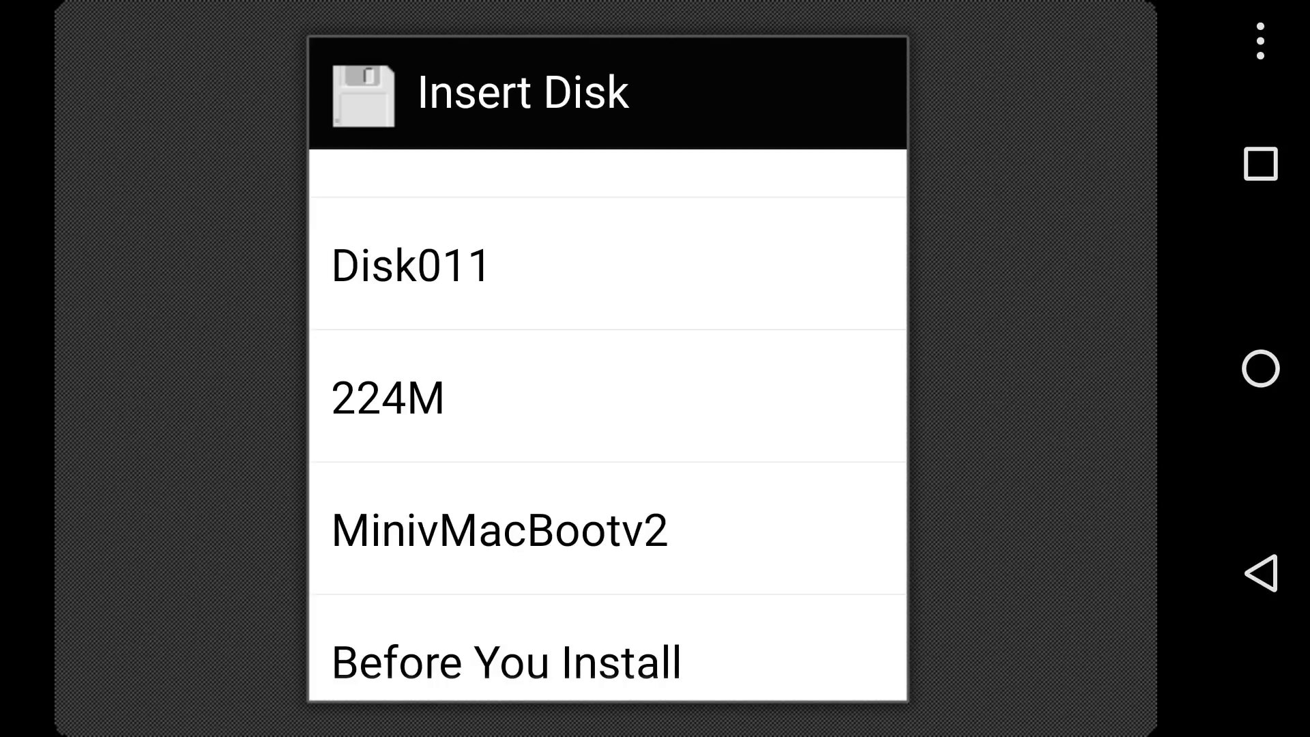
{"action": "left_click", "coordinate": [694, 389]}
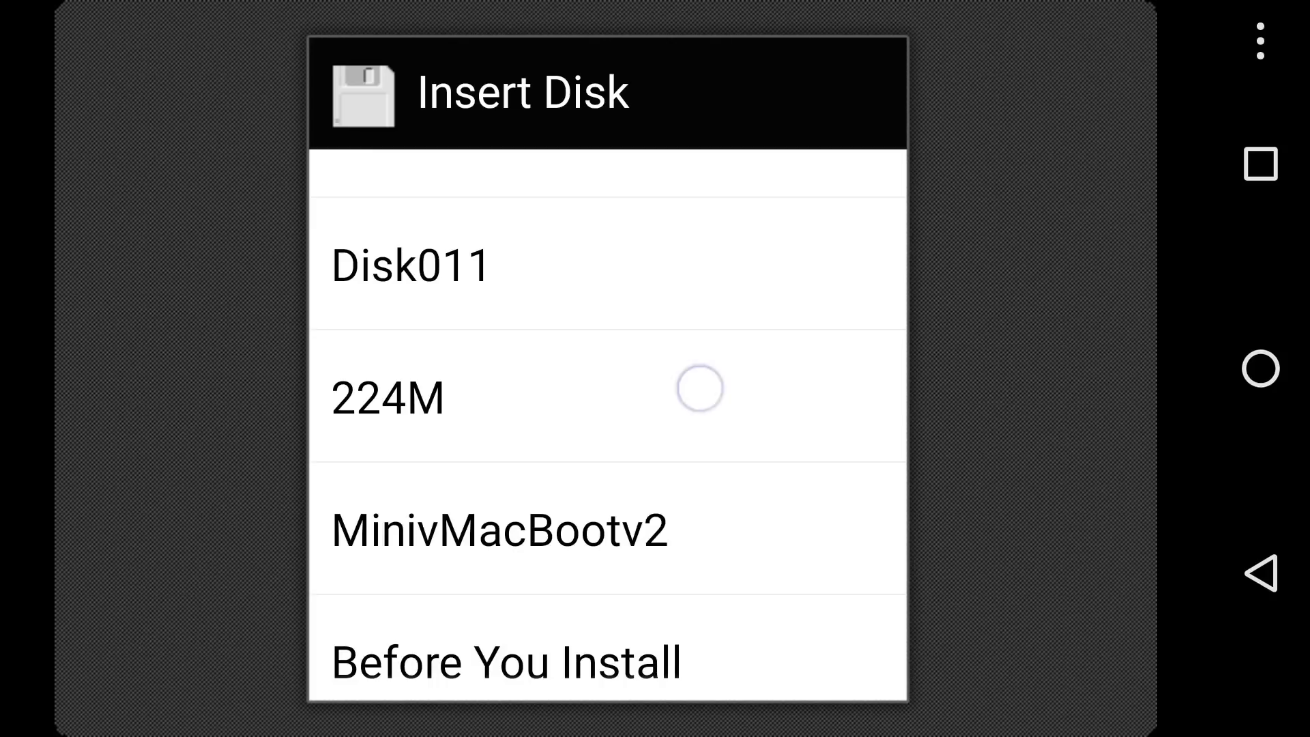
{"action": "left_click", "coordinate": [409, 266]}
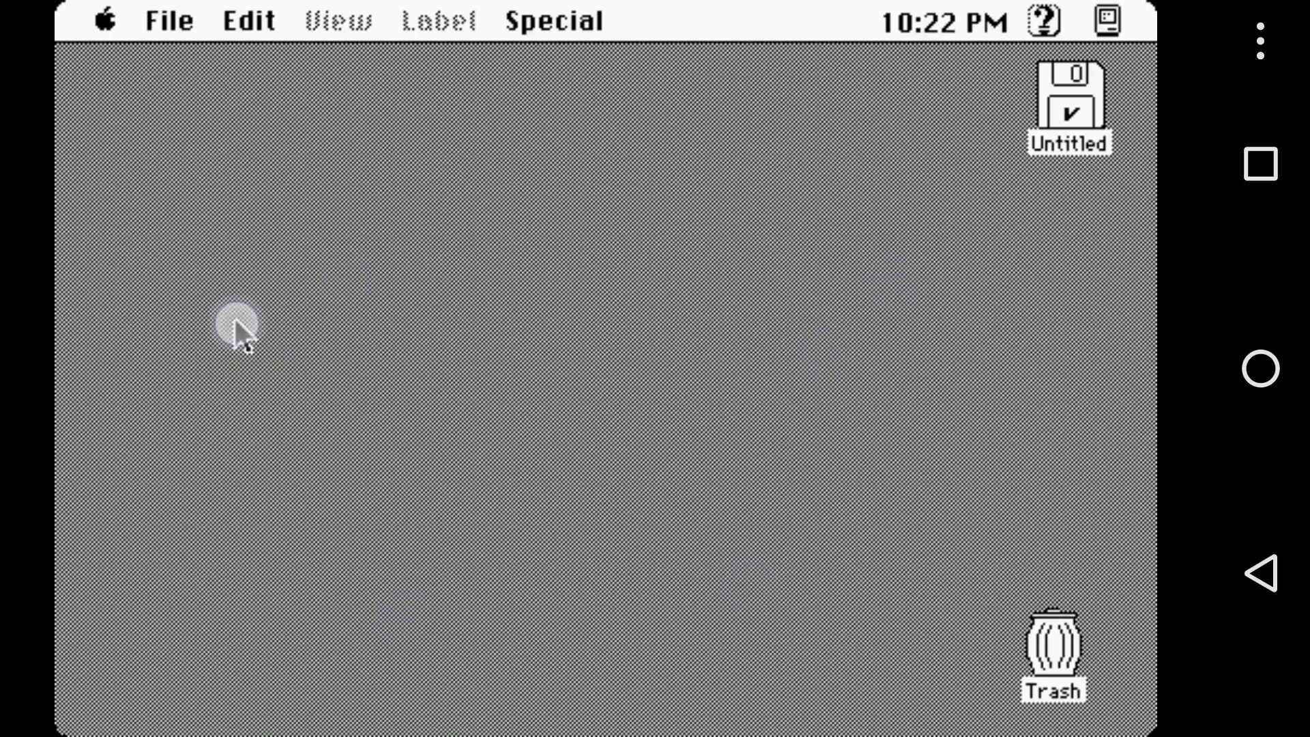
{"action": "mouse_move", "coordinate": [742, 535]}
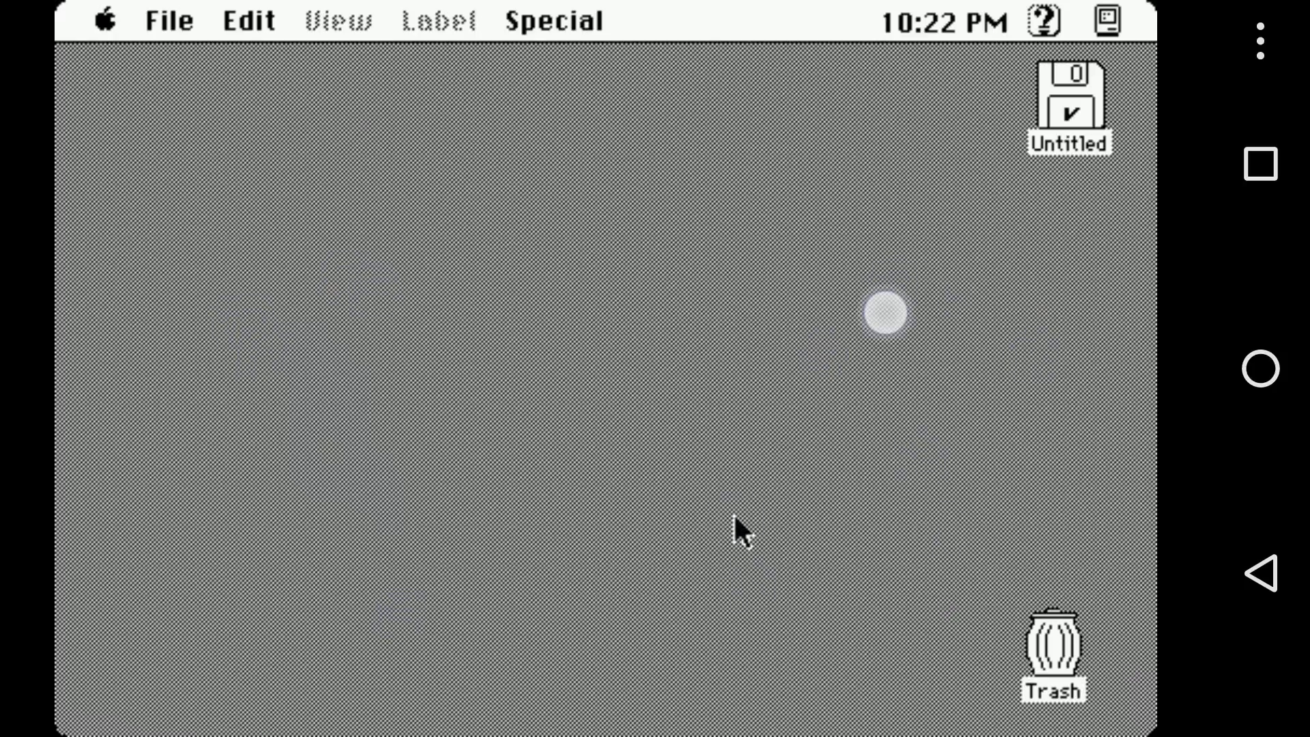
{"action": "mouse_move", "coordinate": [1082, 338]}
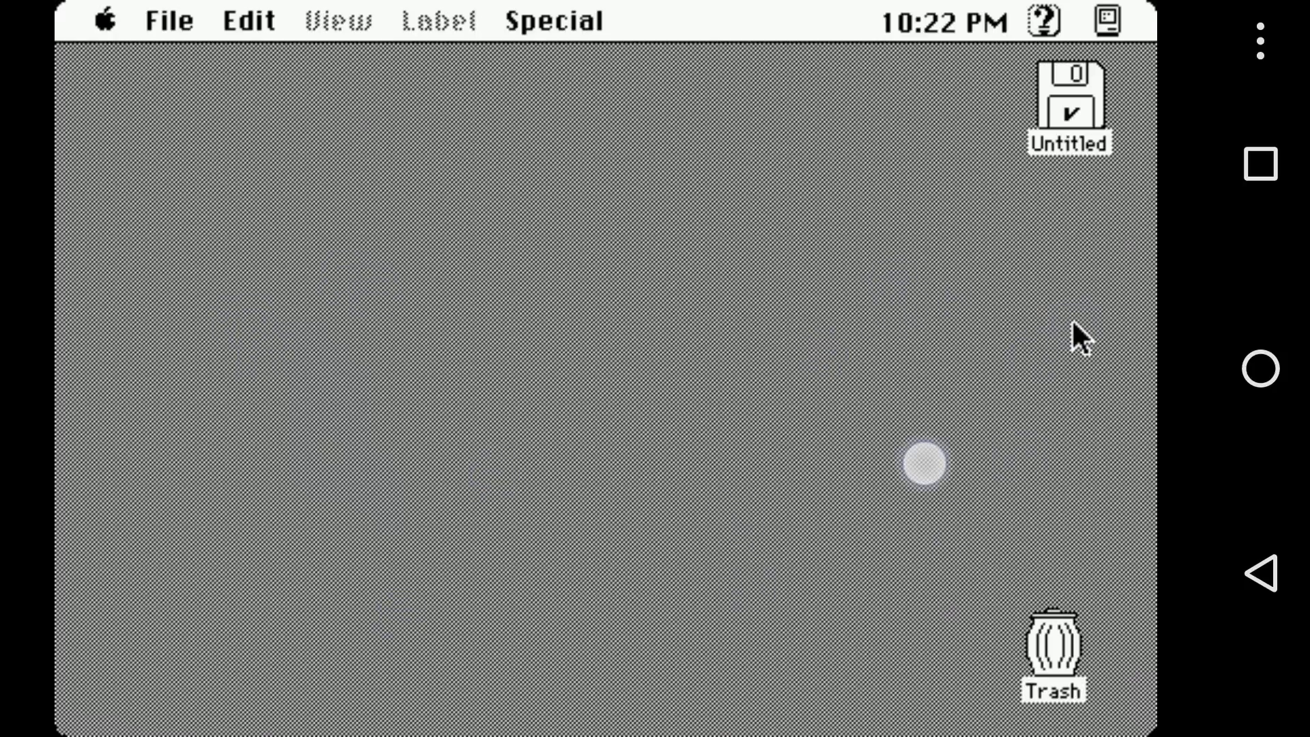
{"action": "mouse_move", "coordinate": [410, 371]}
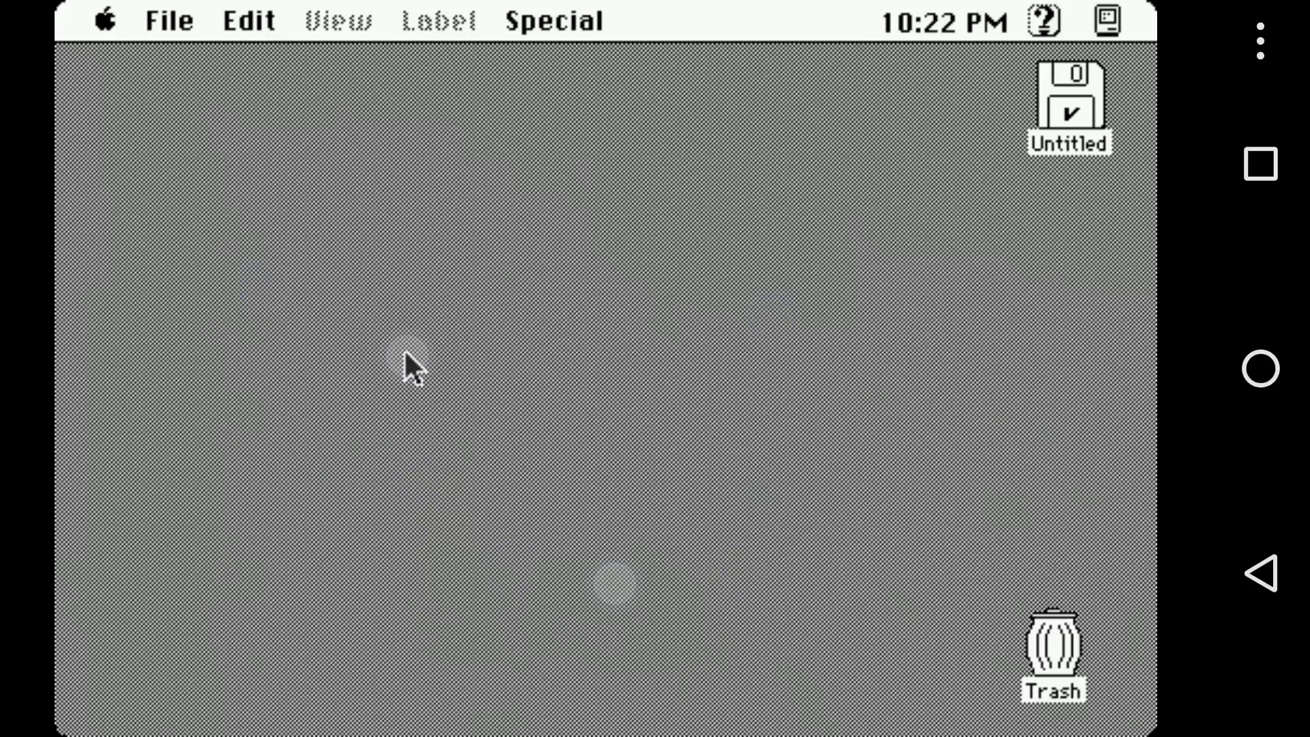
{"action": "mouse_move", "coordinate": [760, 614]}
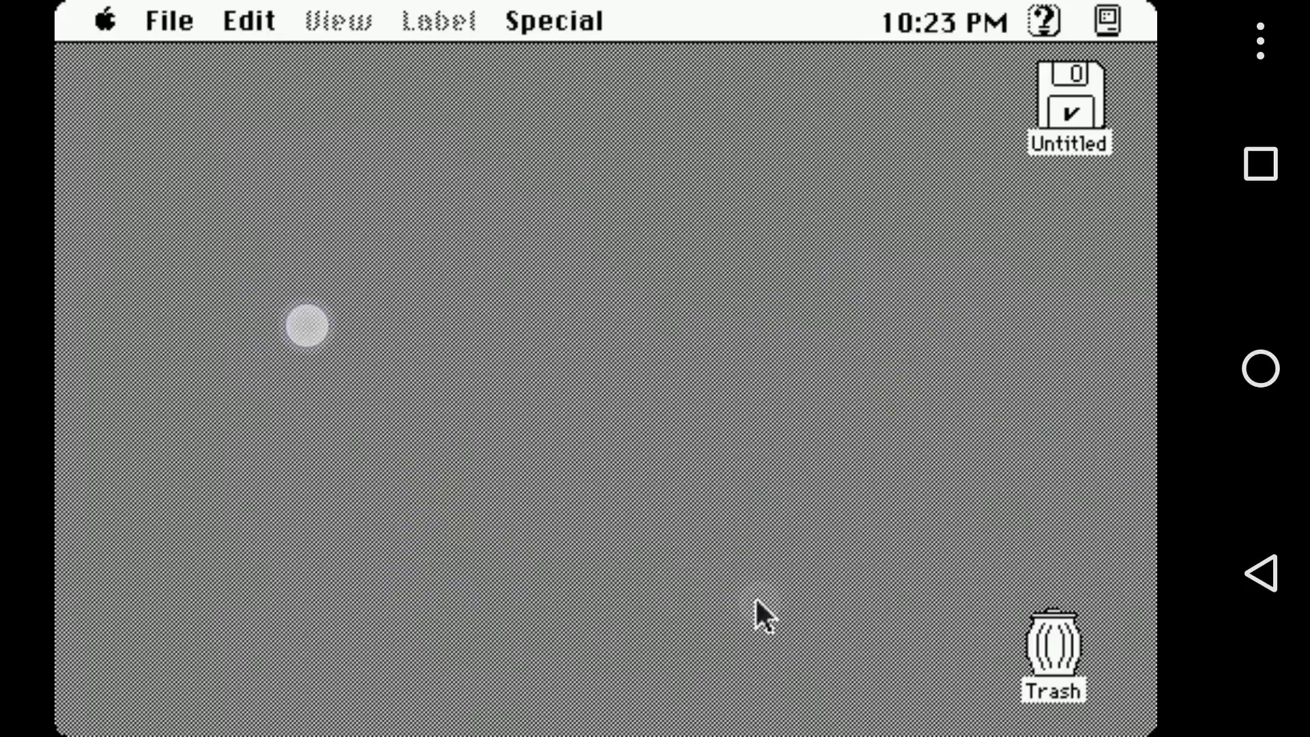
{"action": "mouse_move", "coordinate": [1003, 330]}
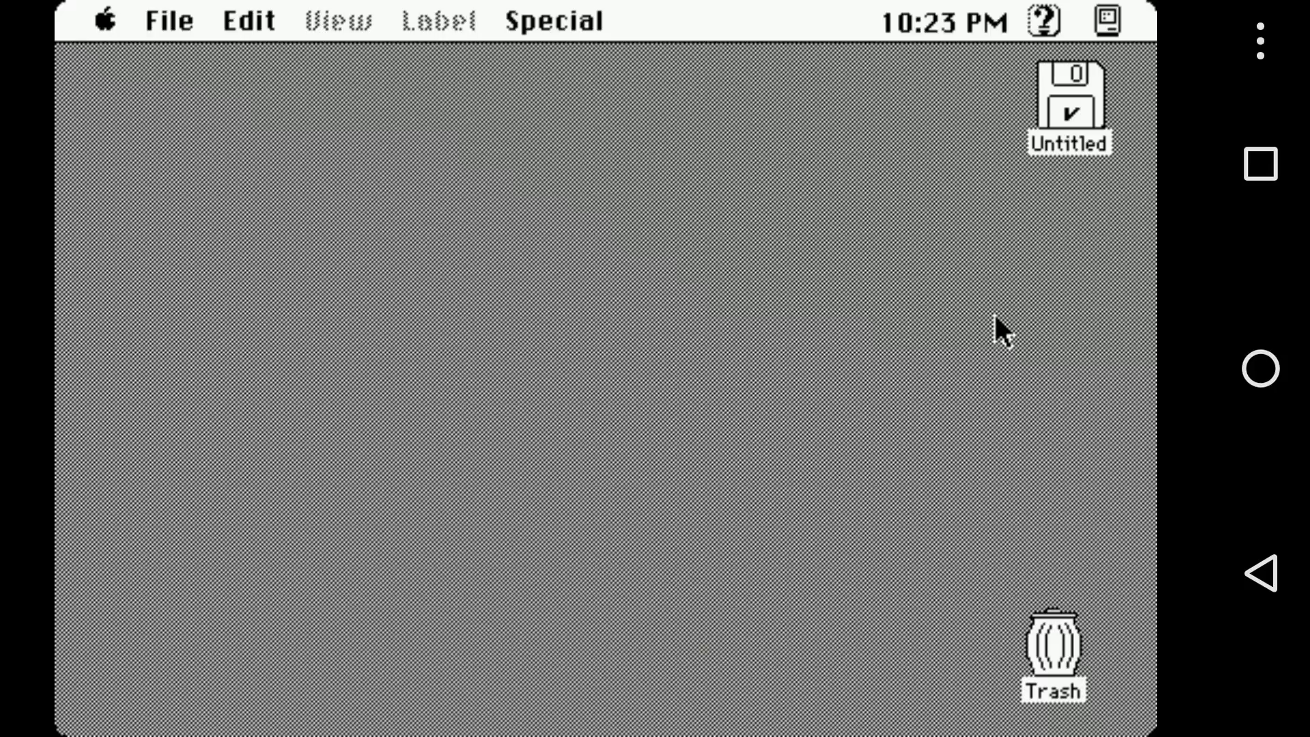
Show the Apple menu listing About This Macintosh and Automated Tasks
{"action": "left_click", "coordinate": [103, 21]}
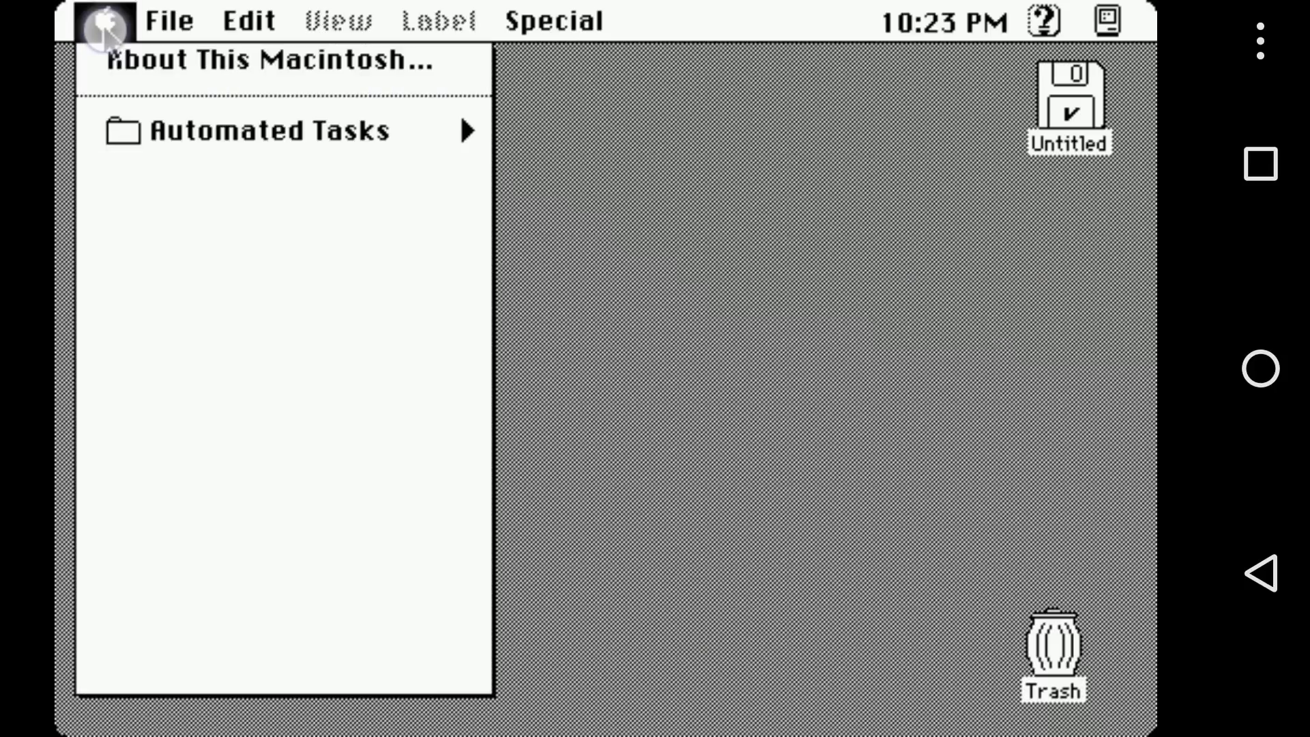
Launch Microsoft Word 5.1 from the Apple menu, giving a blank Untitled1 document
{"action": "left_click", "coordinate": [104, 20]}
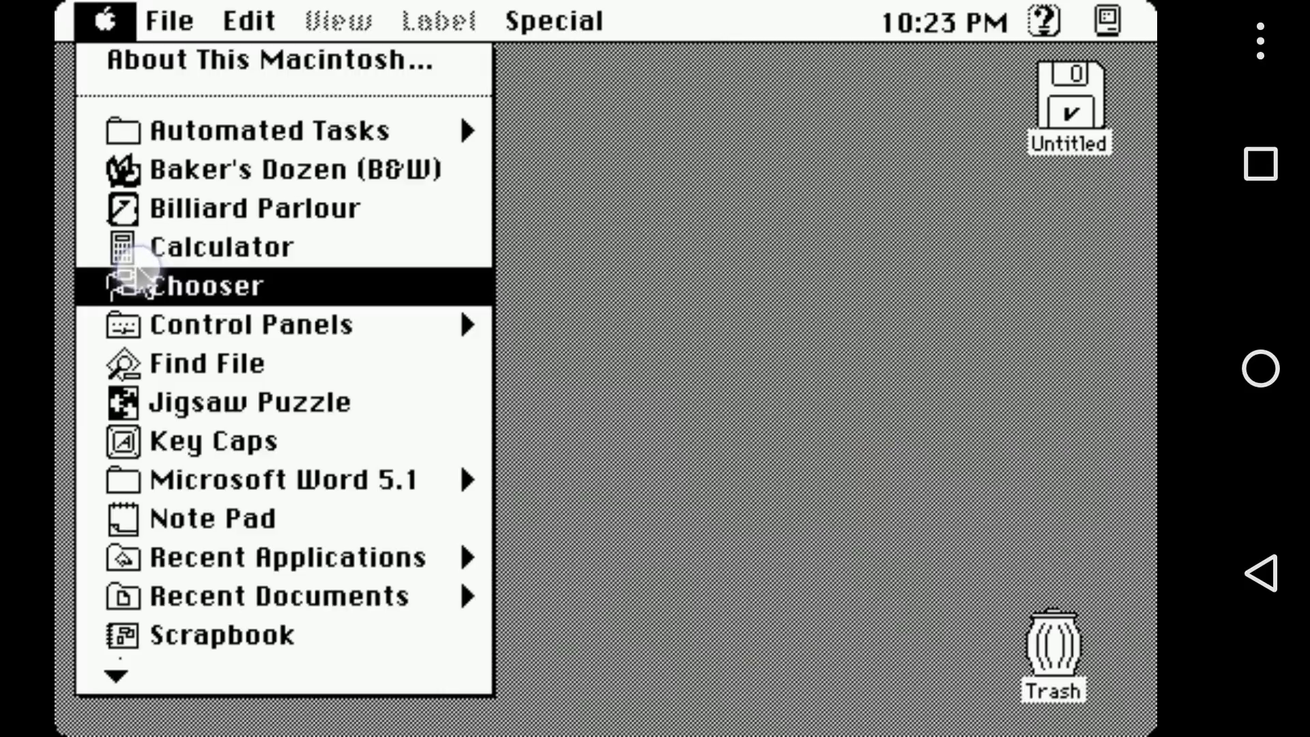
{"action": "mouse_move", "coordinate": [166, 440]}
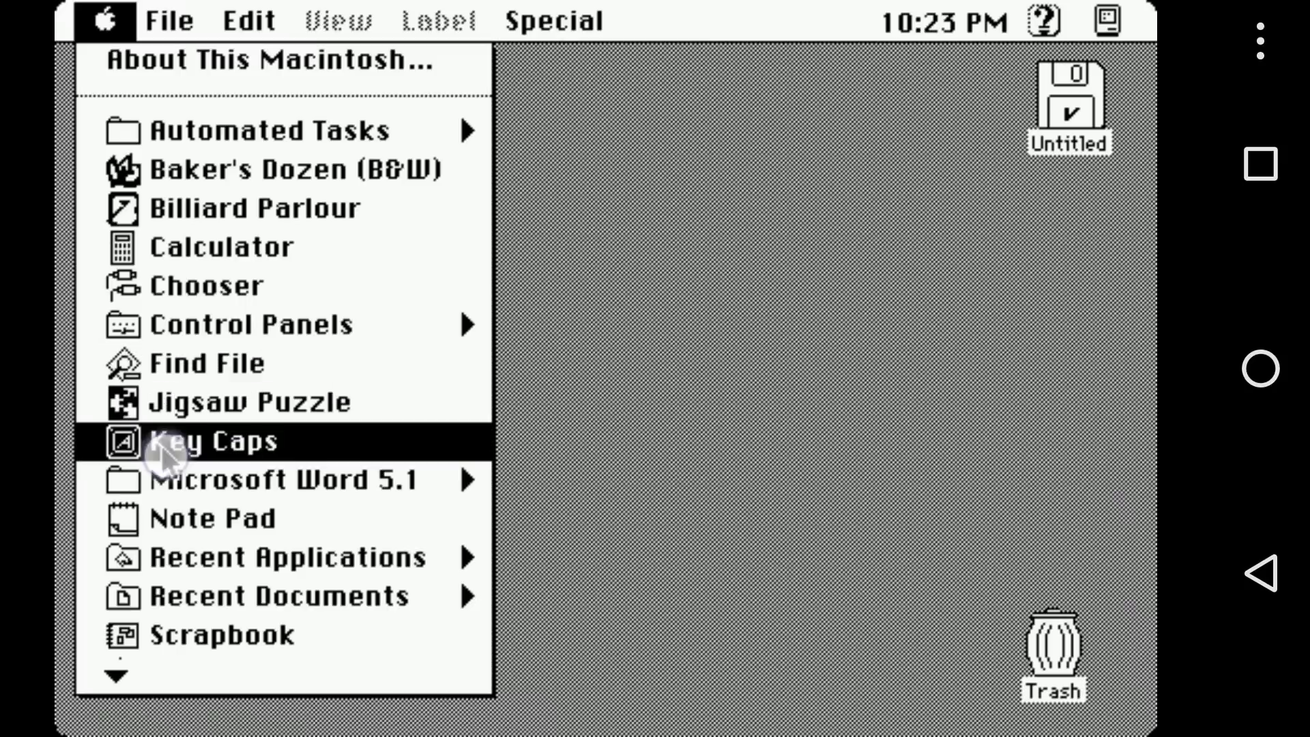
{"action": "mouse_move", "coordinate": [284, 479]}
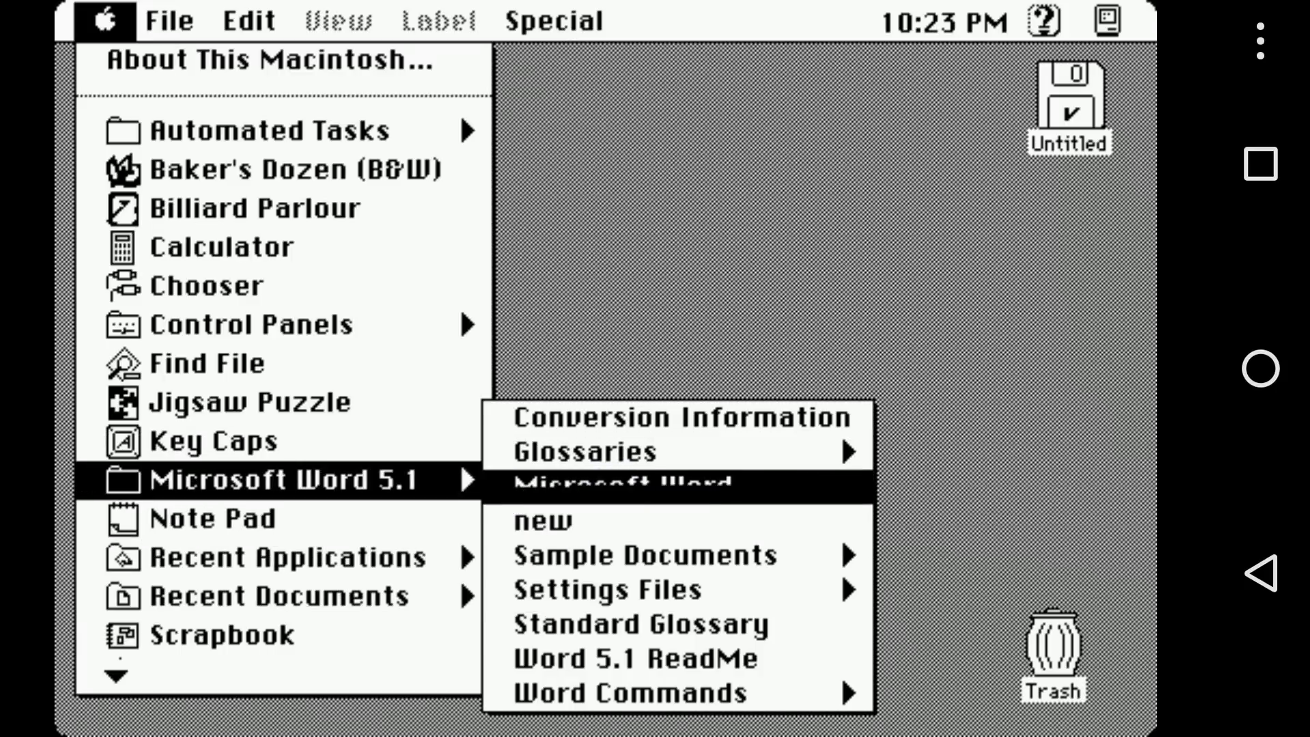
{"action": "left_click", "coordinate": [610, 483]}
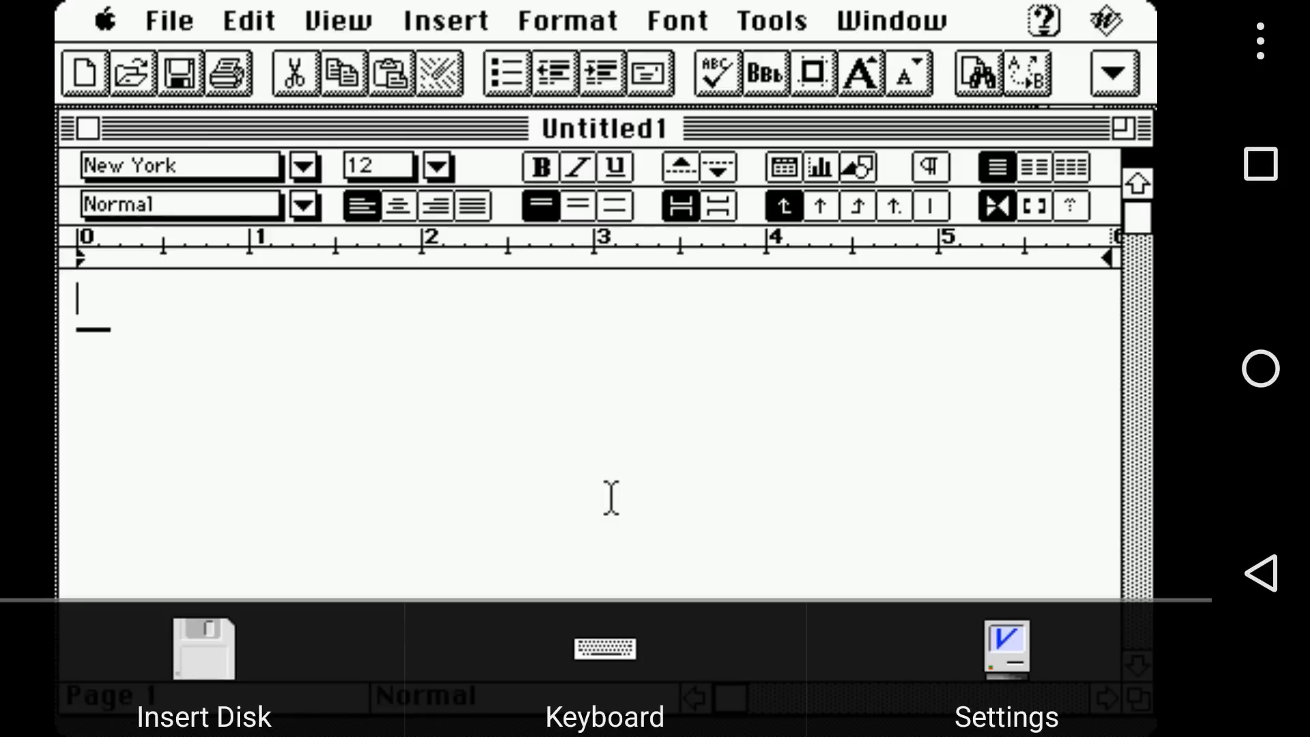
Type text, enlarge the word 'world' to 72 point, and add more large text
{"action": "left_click", "coordinate": [605, 650]}
{"action": "type", "text": "hello world"}
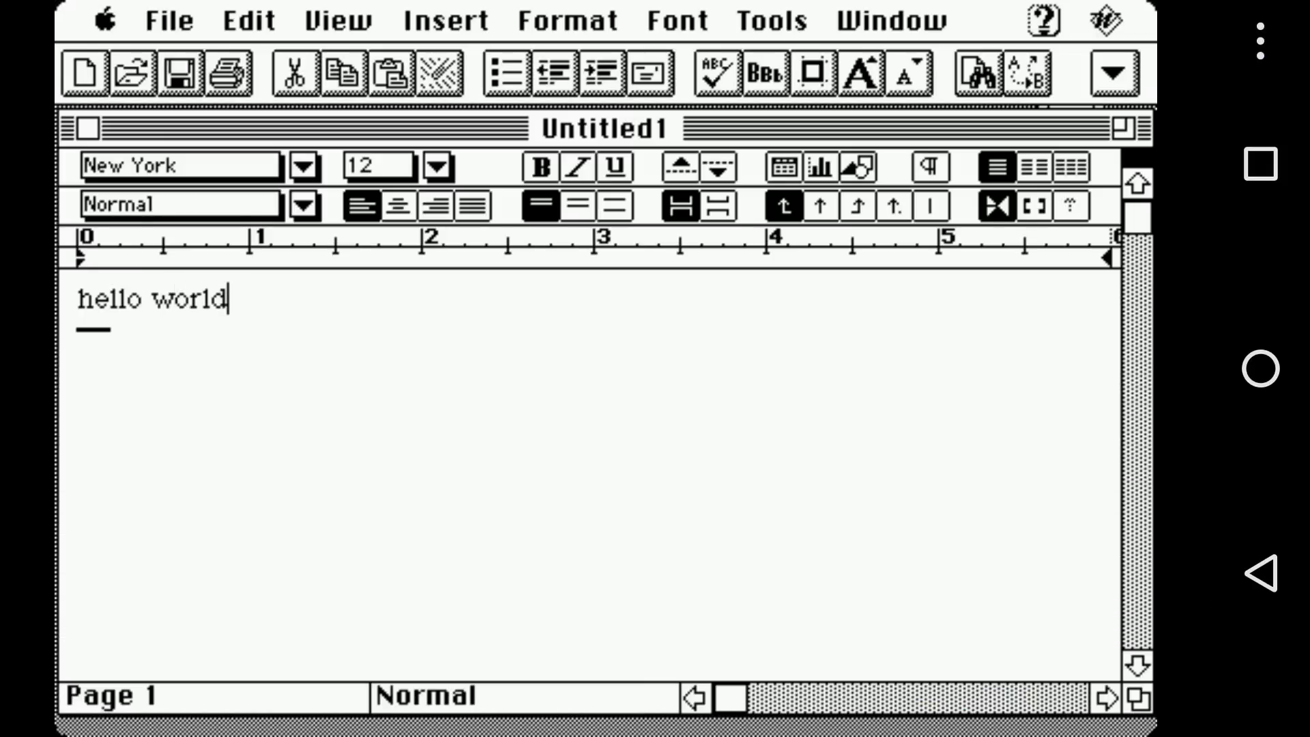
{"action": "mouse_move", "coordinate": [176, 329]}
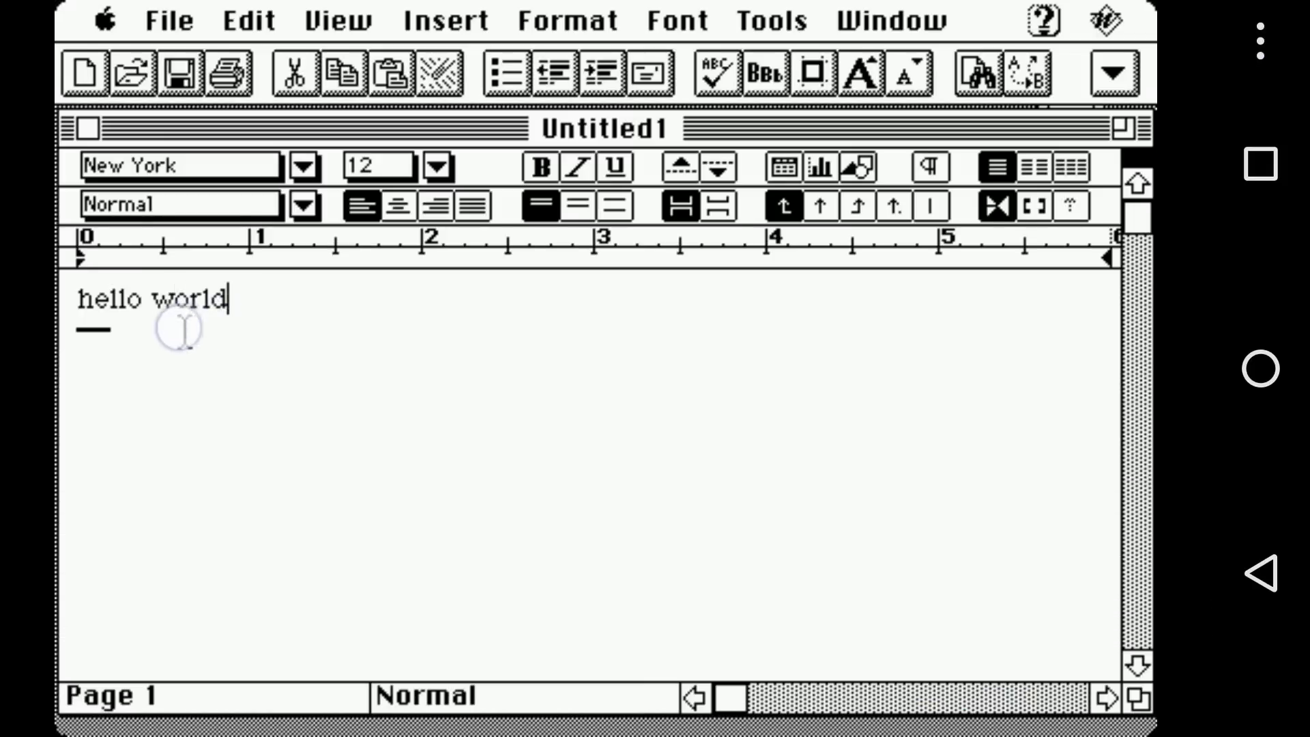
{"action": "double_click", "coordinate": [186, 299]}
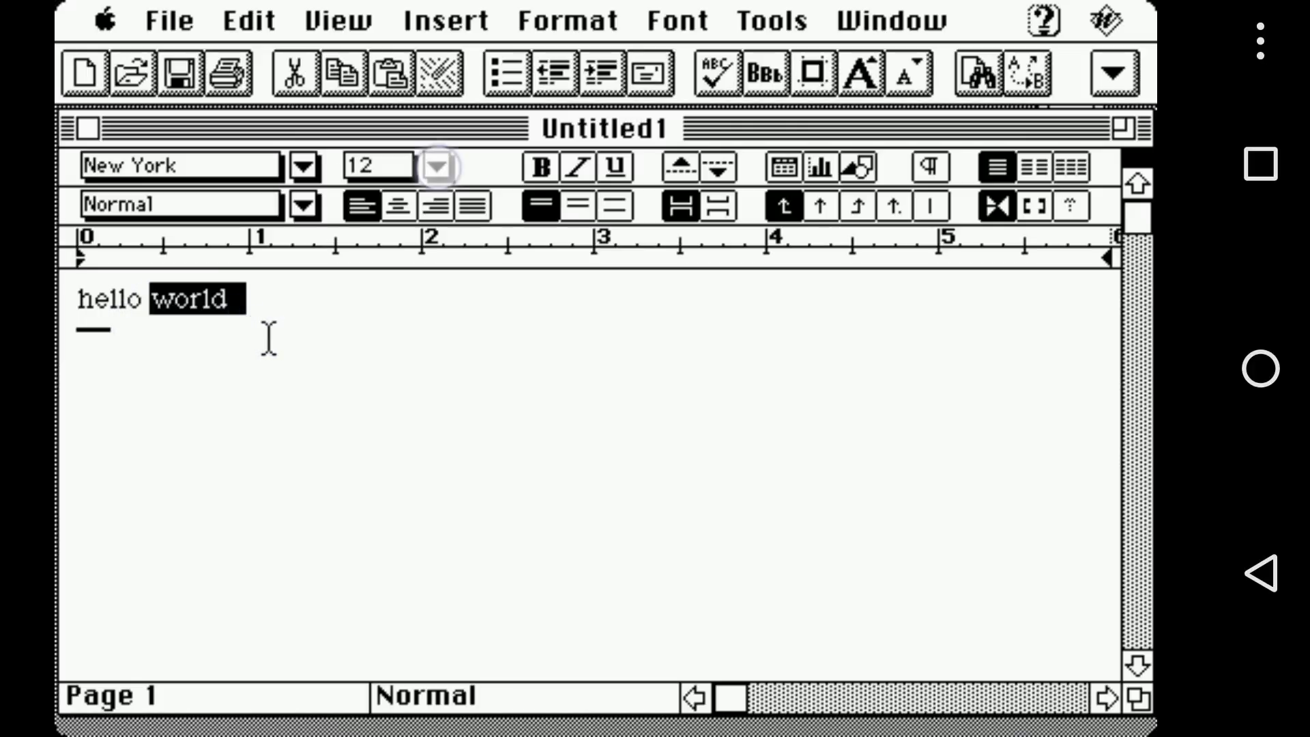
{"action": "left_click", "coordinate": [438, 166]}
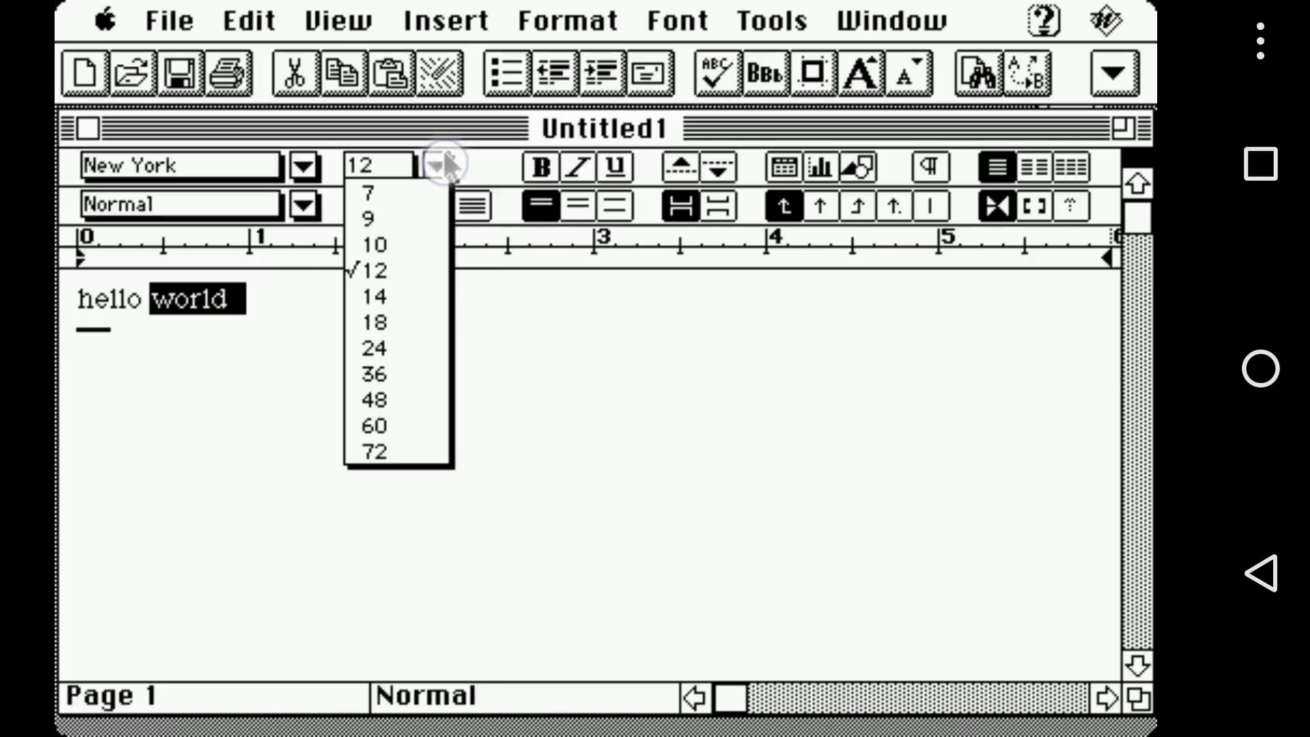
{"action": "left_click", "coordinate": [374, 452]}
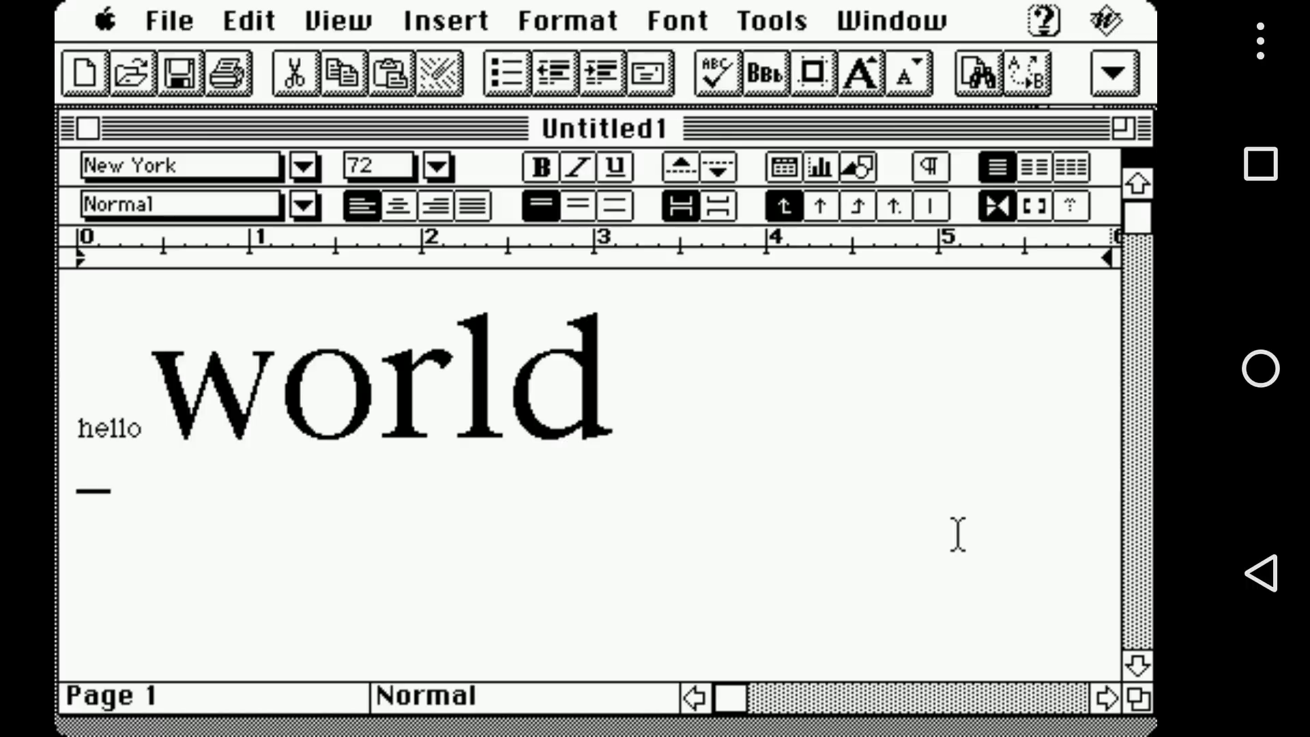
{"action": "left_click", "coordinate": [980, 432]}
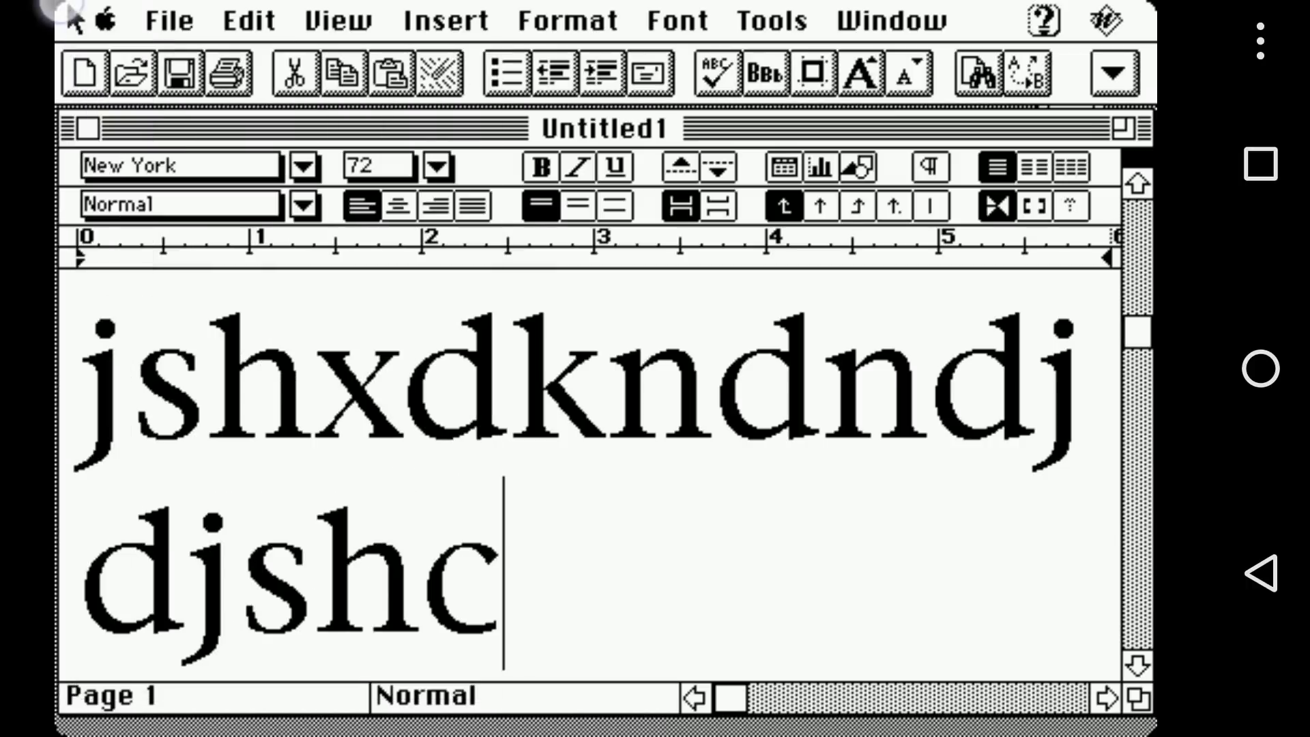
Close the document, saving it as 'hxge' and confirming its Summary Info
{"action": "left_click", "coordinate": [168, 19]}
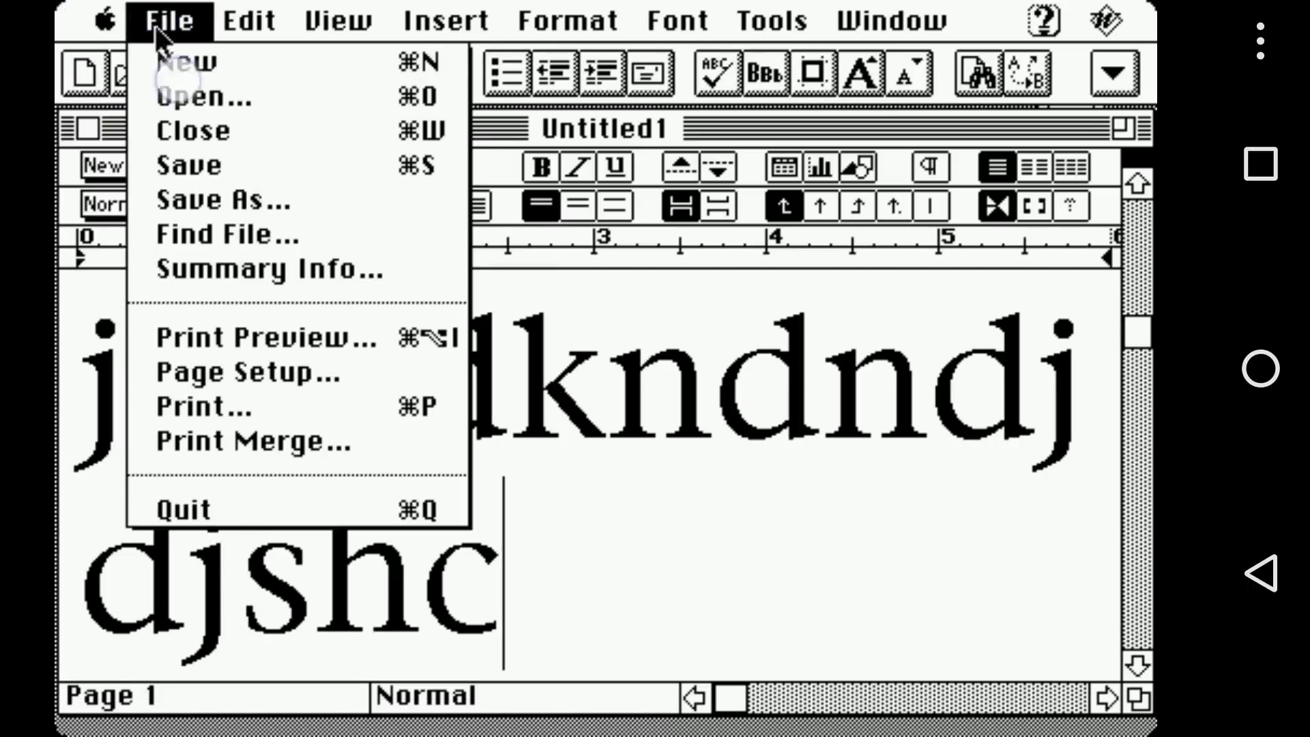
{"action": "left_click", "coordinate": [192, 131]}
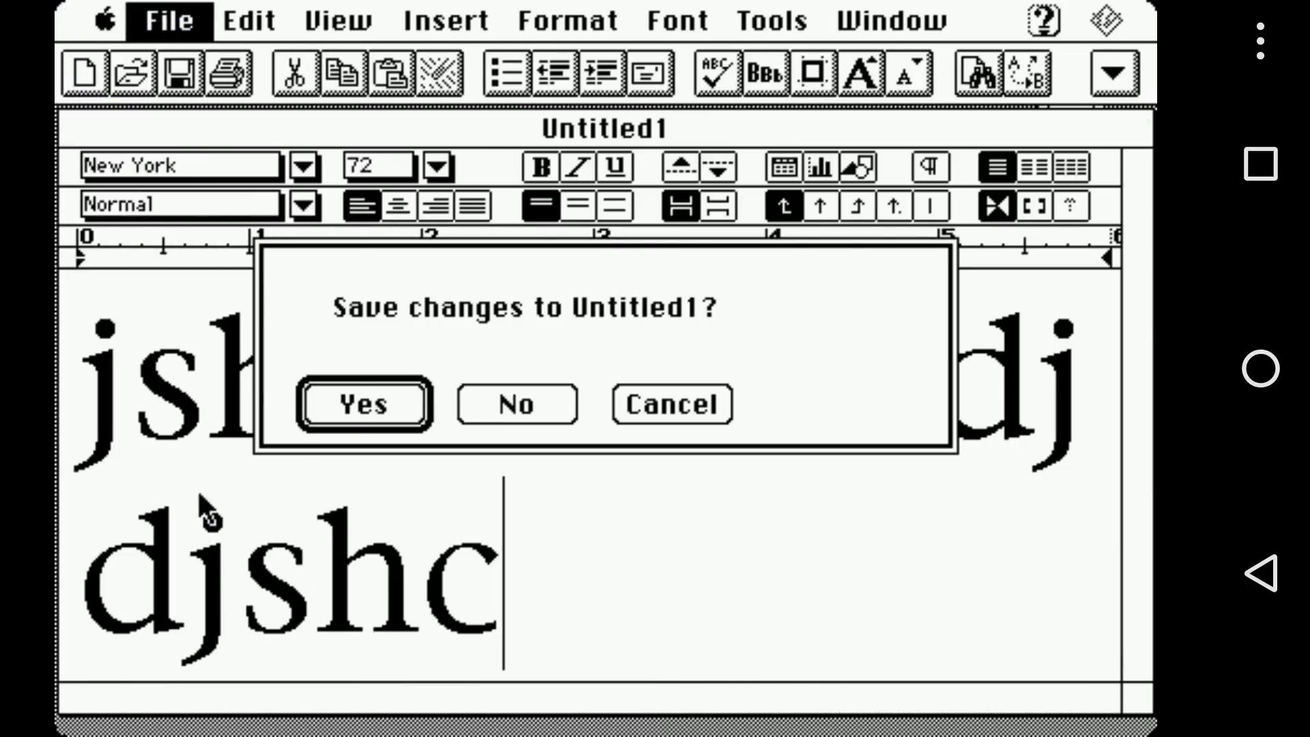
{"action": "left_click", "coordinate": [362, 404]}
{"action": "type", "text": "hxge"}
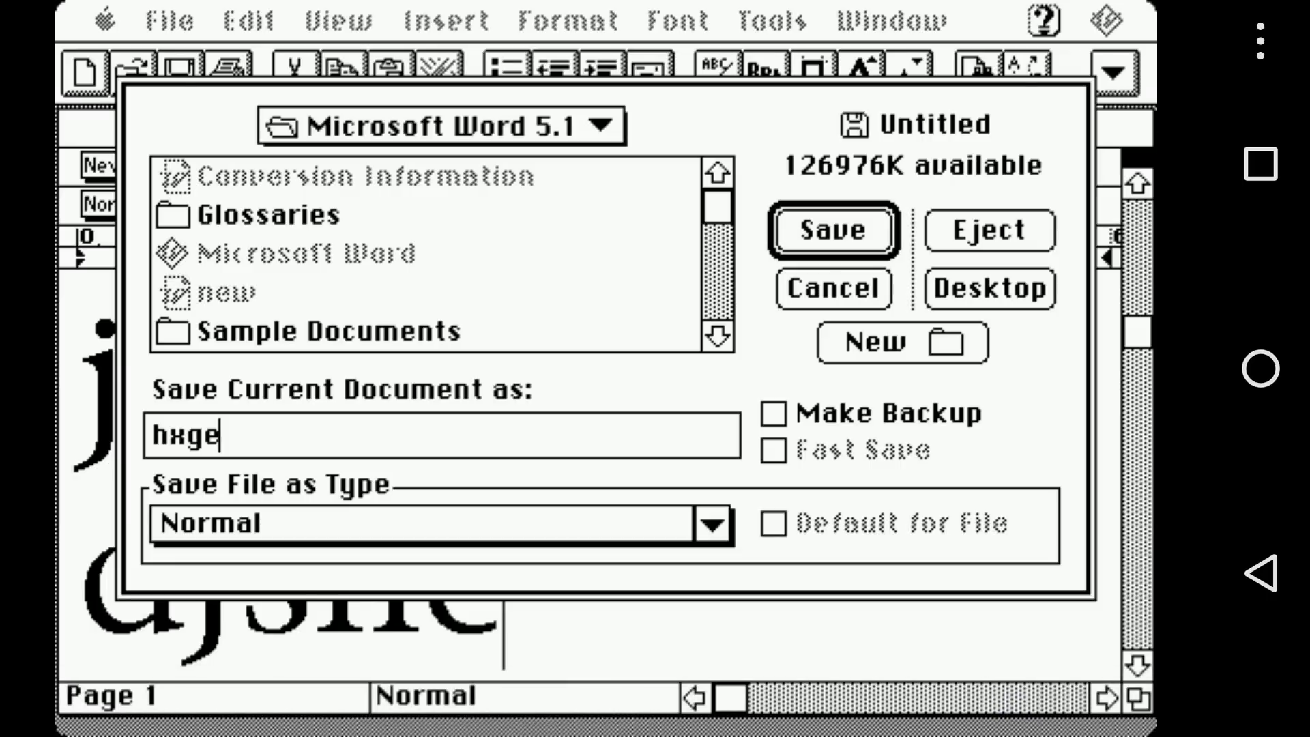
{"action": "left_click", "coordinate": [832, 231]}
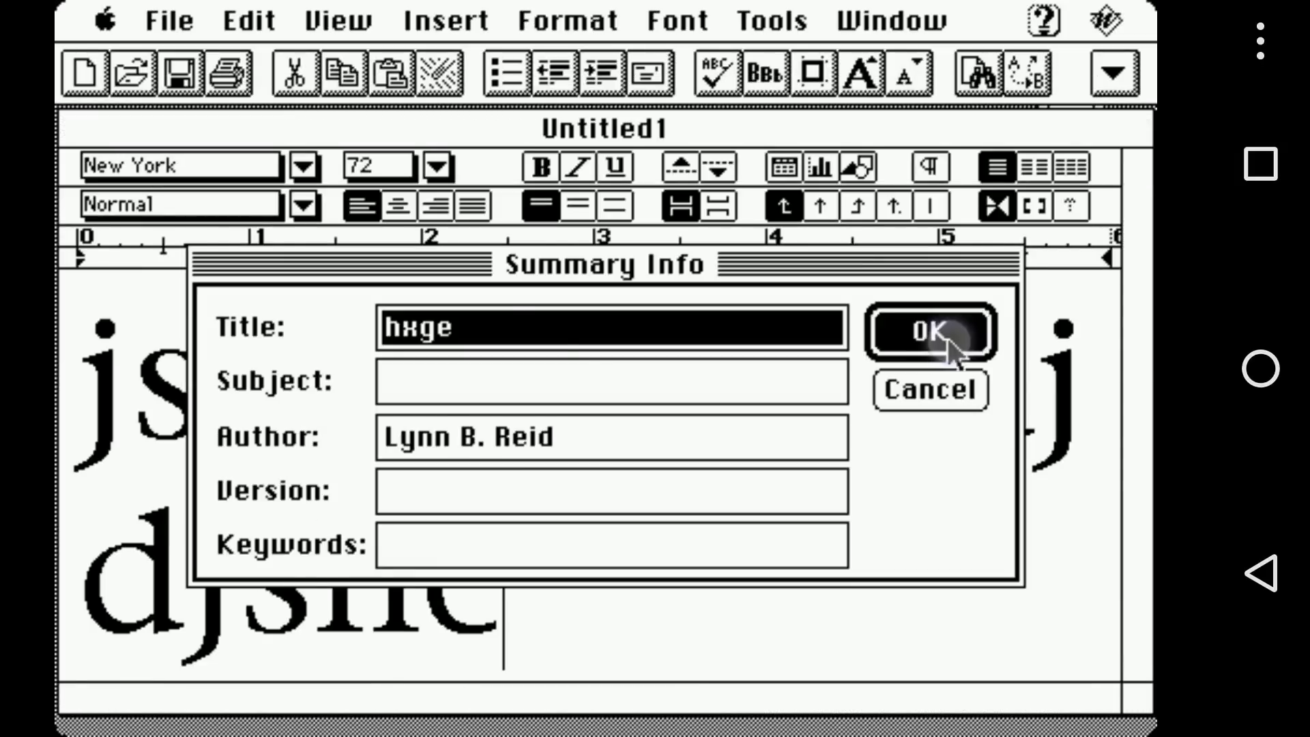
{"action": "left_click", "coordinate": [929, 331]}
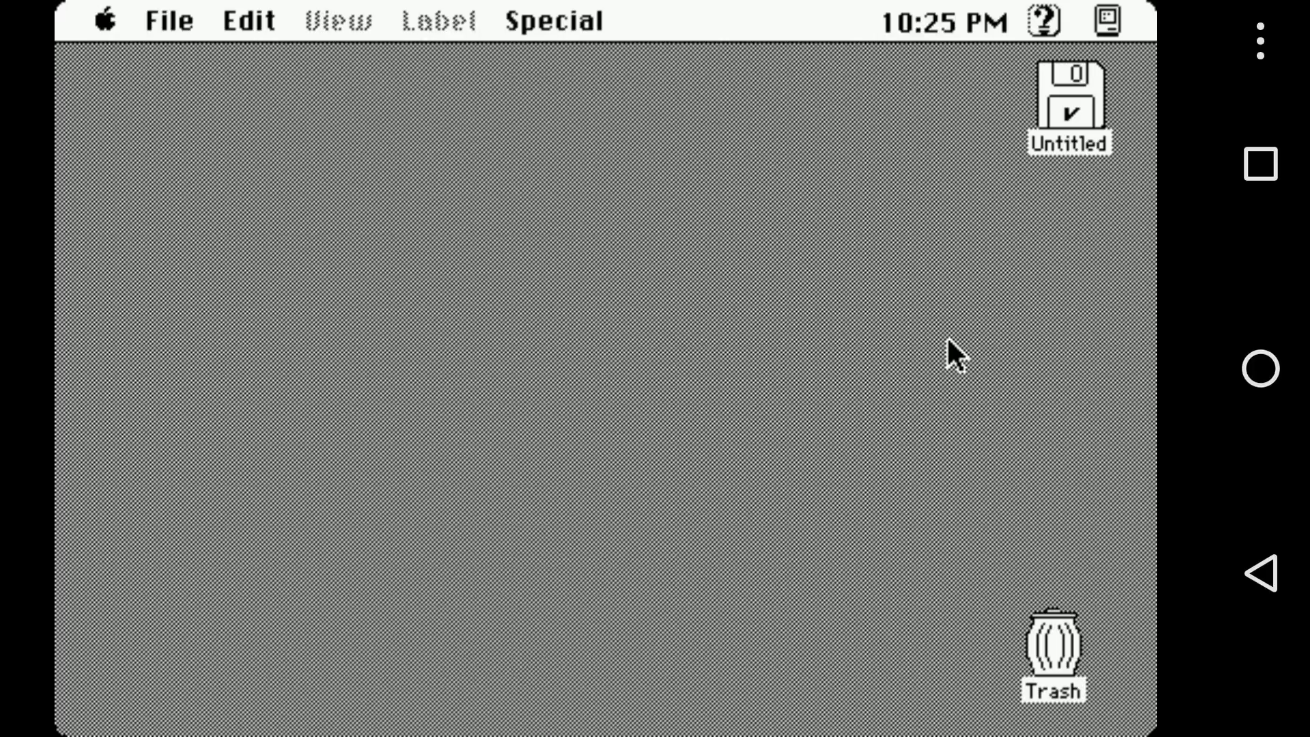
View About This Macintosh from the Apple menu, then close it back to the Finder desktop
{"action": "left_click", "coordinate": [101, 21]}
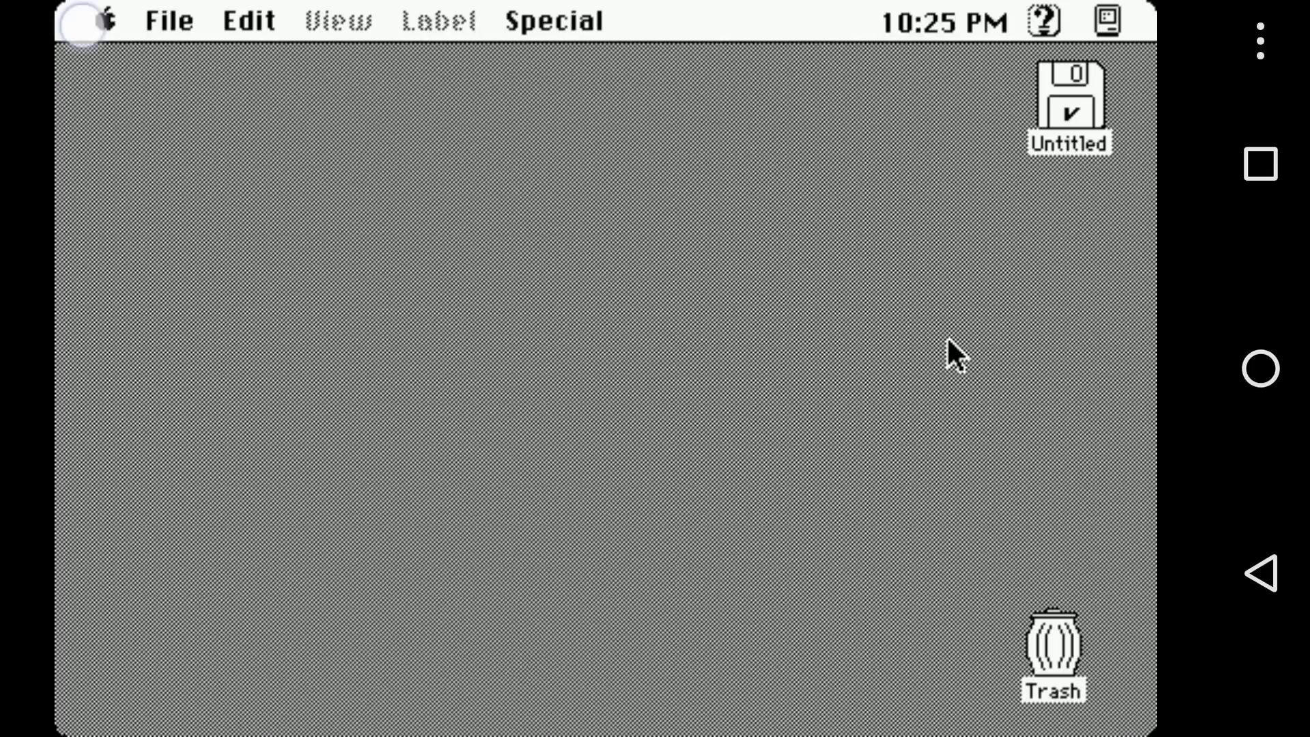
{"action": "left_click", "coordinate": [91, 20]}
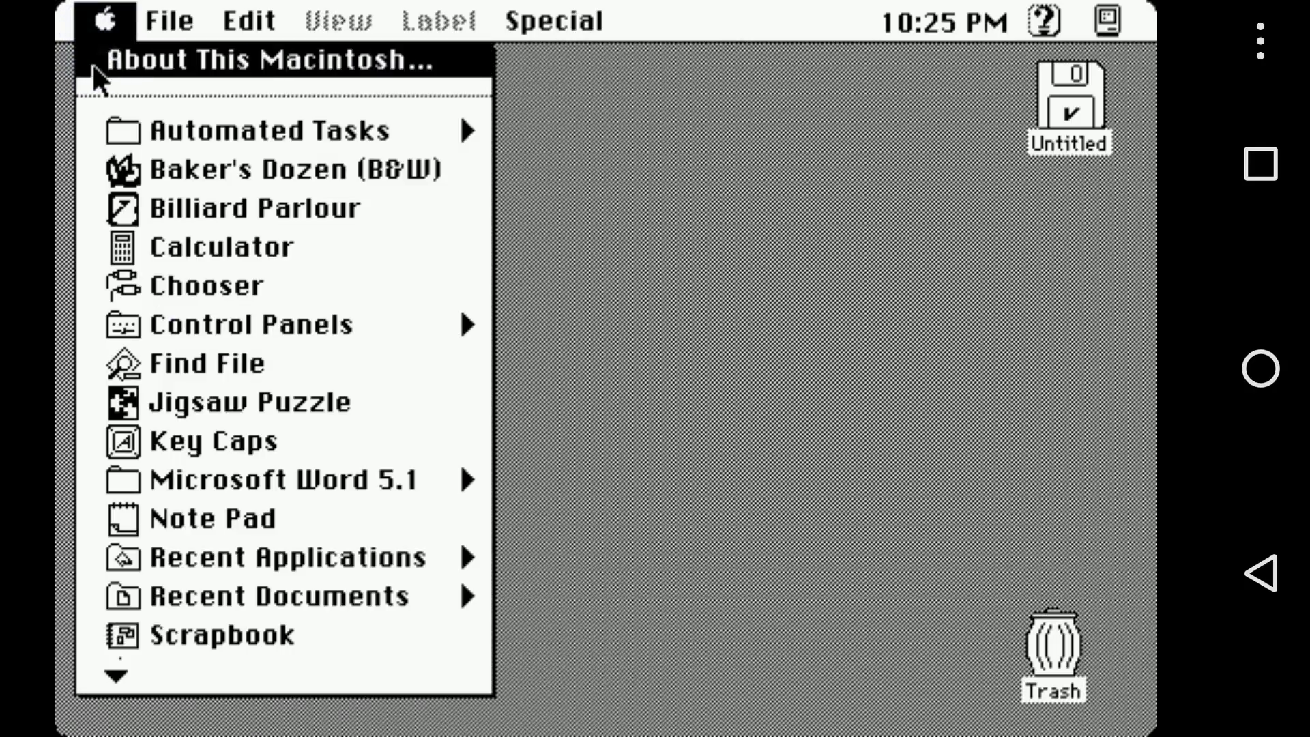
{"action": "left_click", "coordinate": [278, 58]}
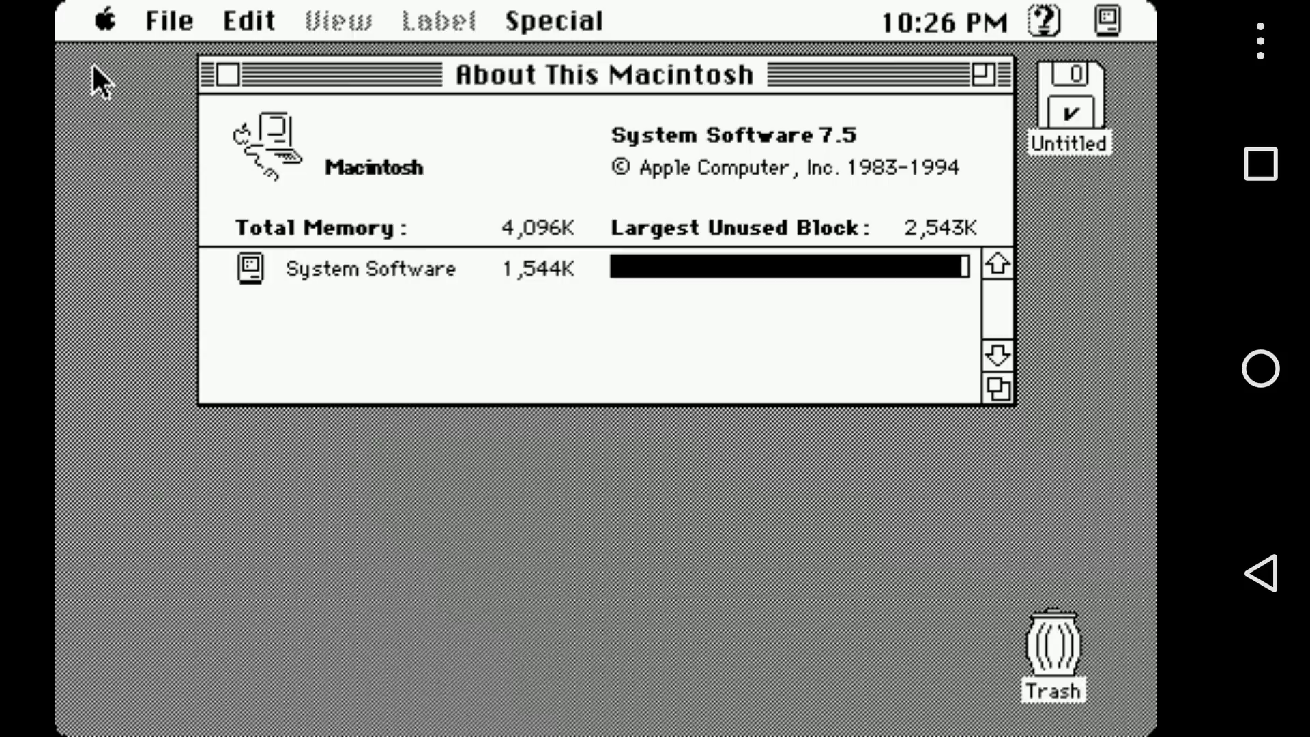
{"action": "mouse_move", "coordinate": [94, 68]}
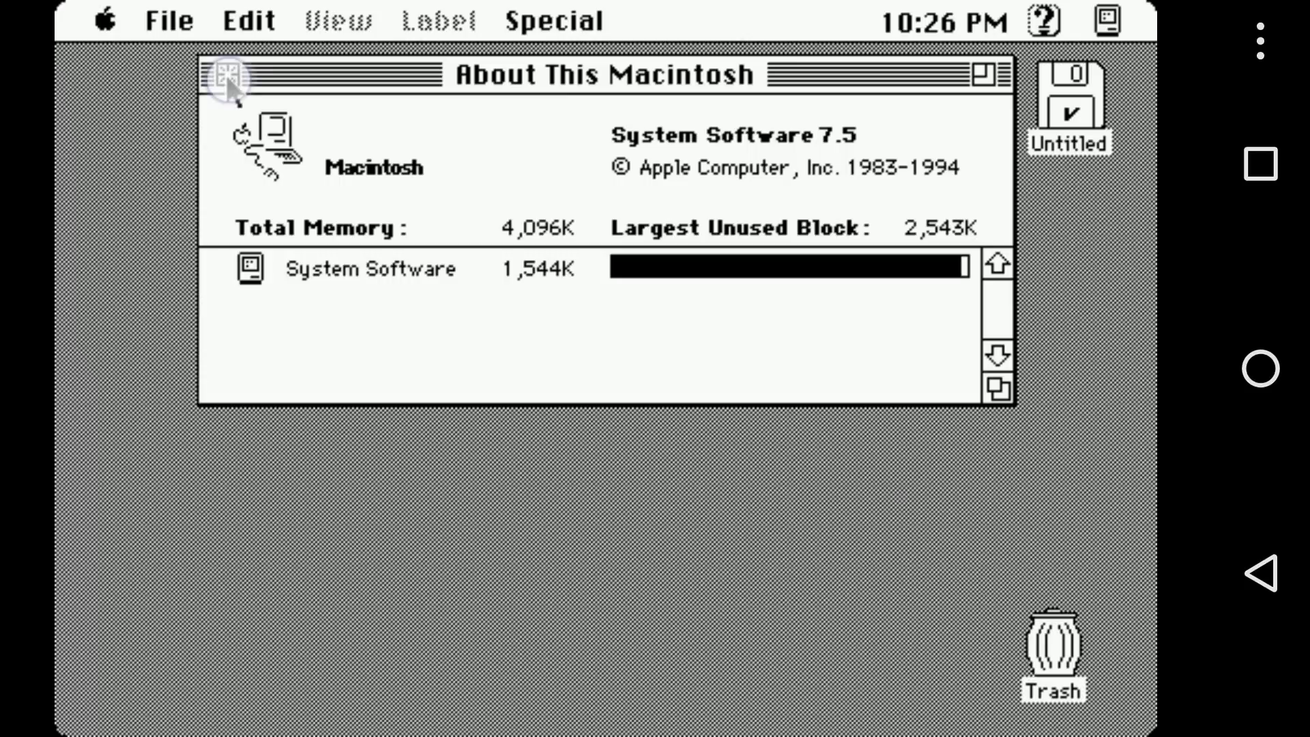
{"action": "left_click", "coordinate": [224, 75]}
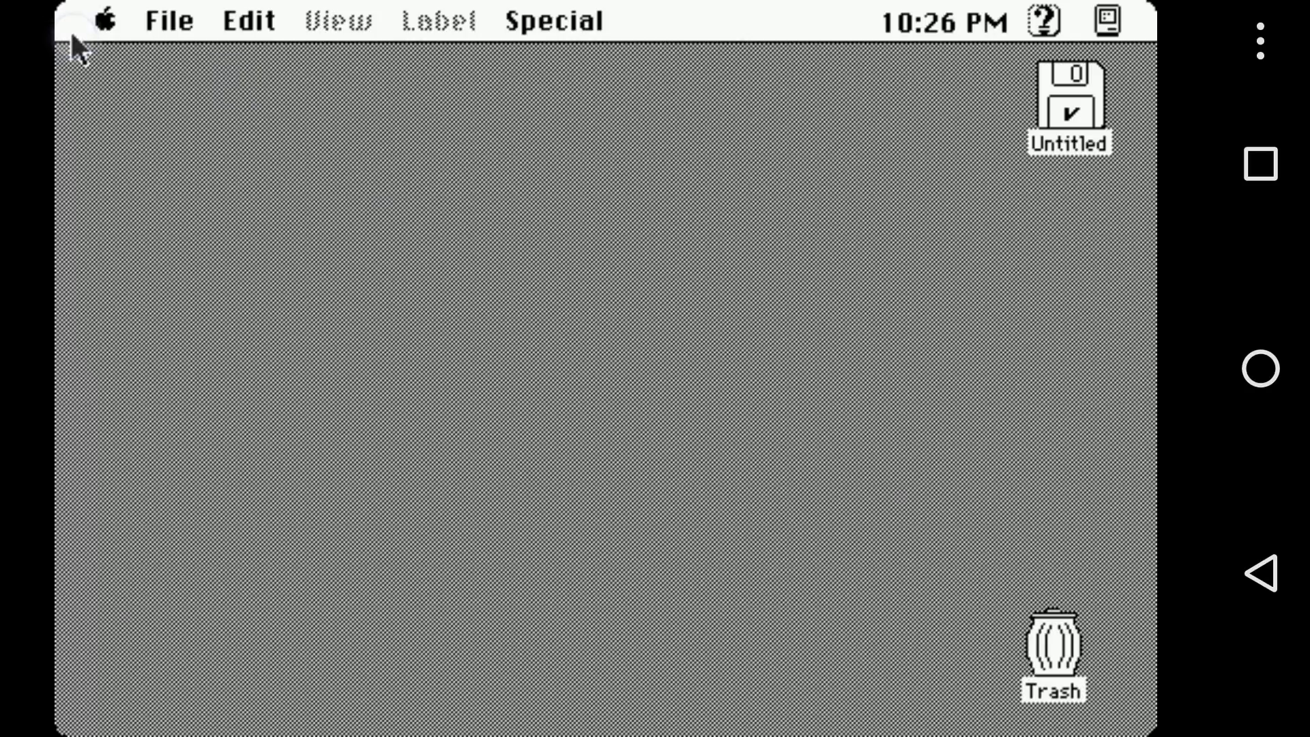
Launch Baker's Dozen, play the Ace of clubs to a foundation for score 1, then quit to Finder
{"action": "left_click", "coordinate": [104, 21]}
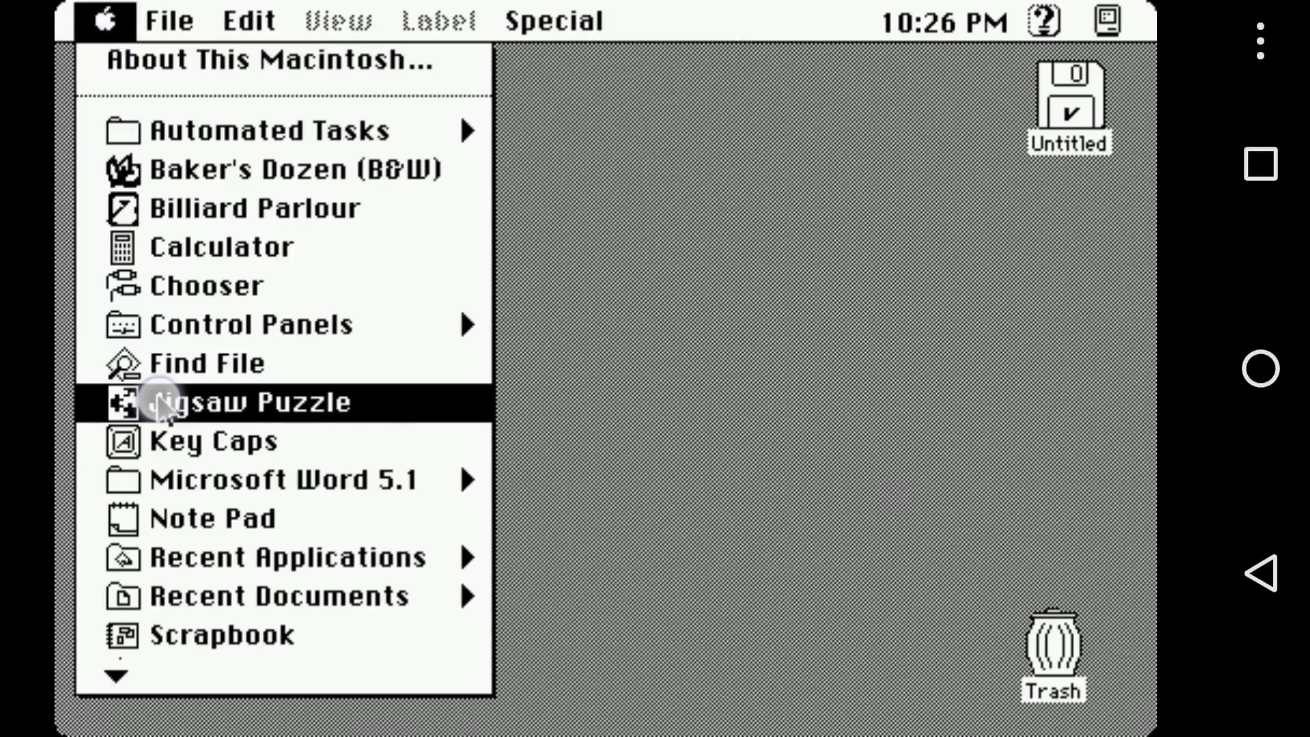
{"action": "mouse_move", "coordinate": [150, 602]}
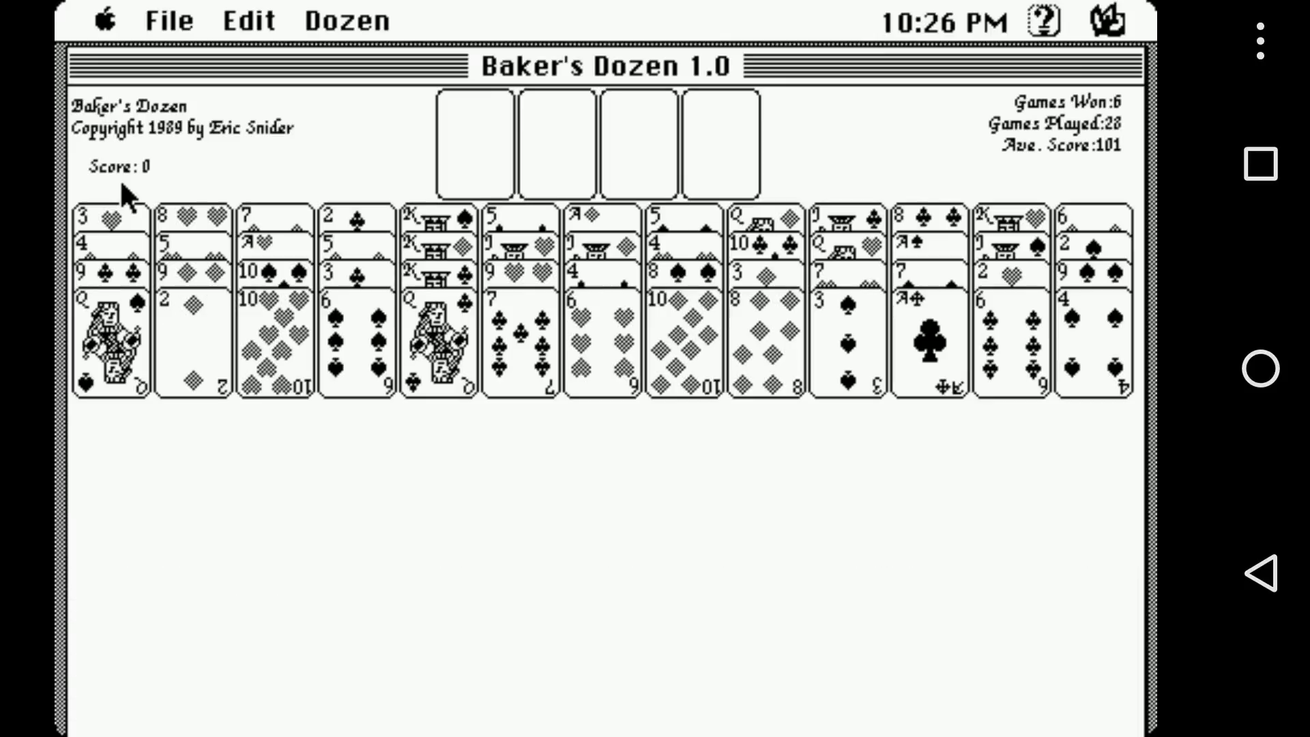
{"action": "left_click", "coordinate": [602, 367]}
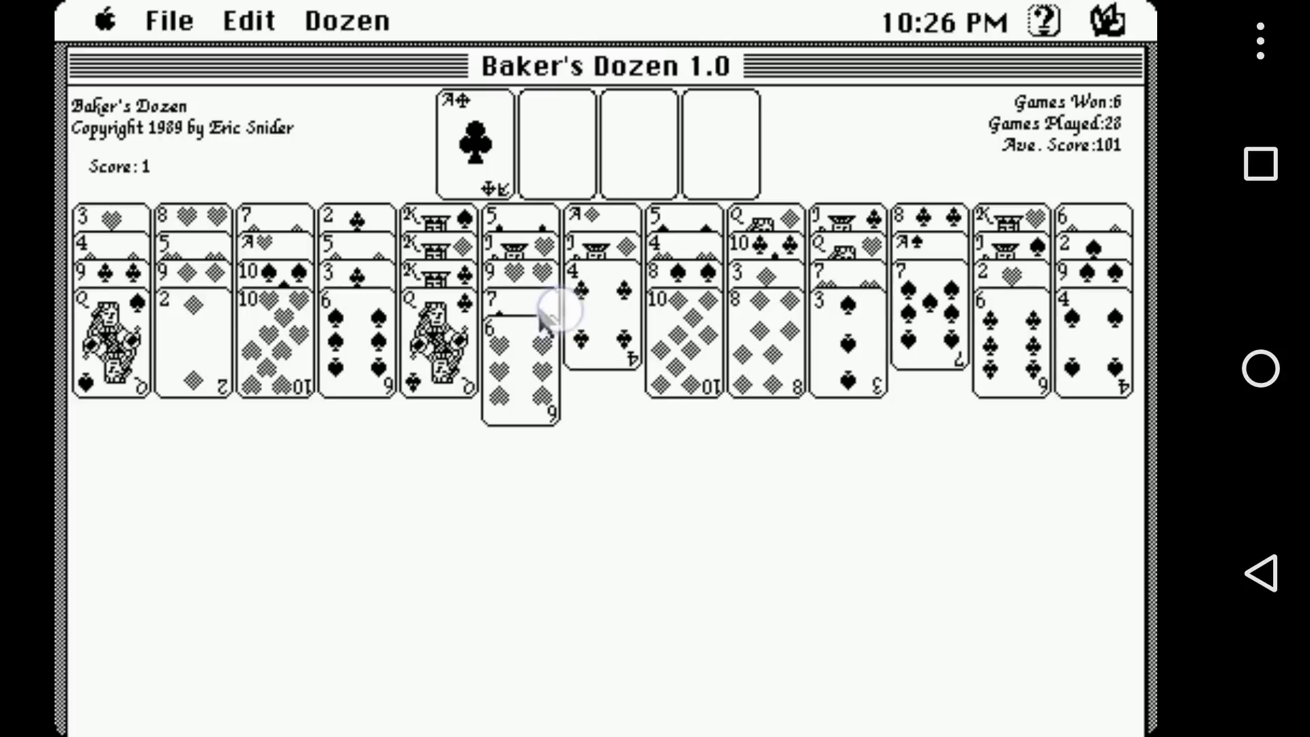
{"action": "mouse_move", "coordinate": [957, 430]}
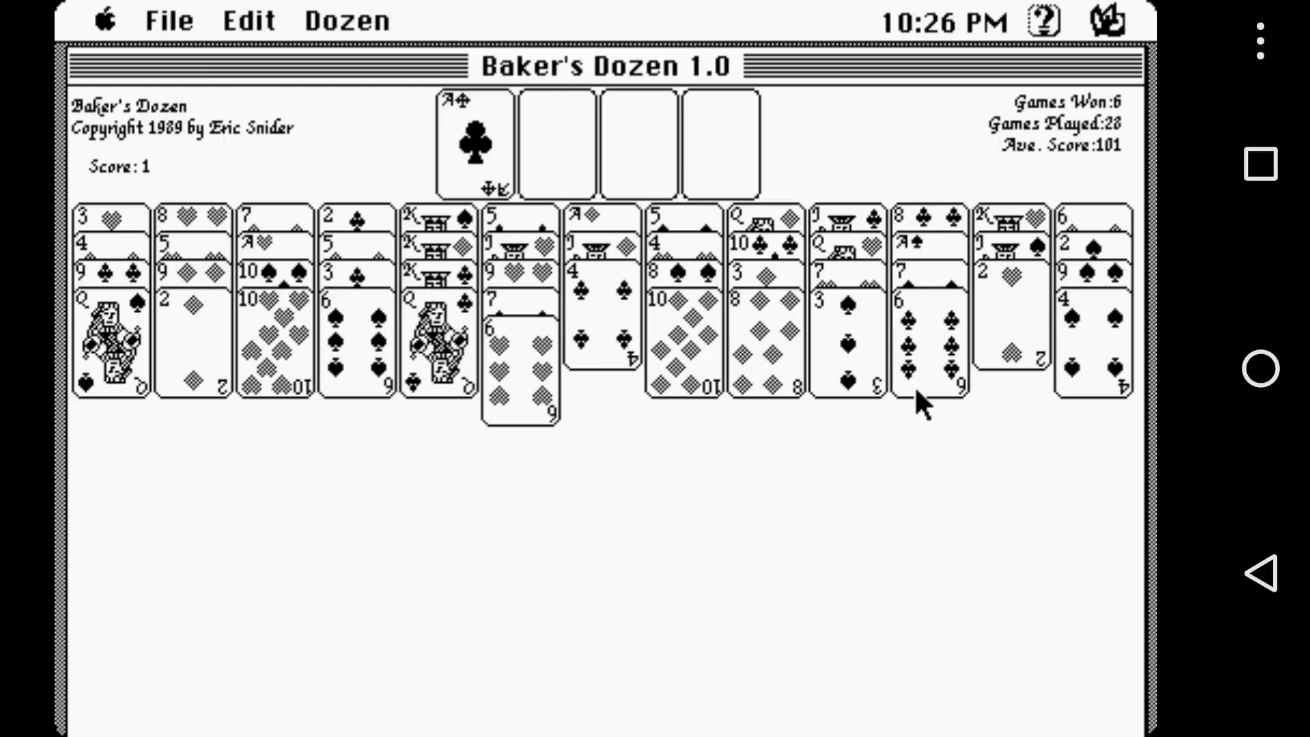
{"action": "left_click", "coordinate": [168, 20]}
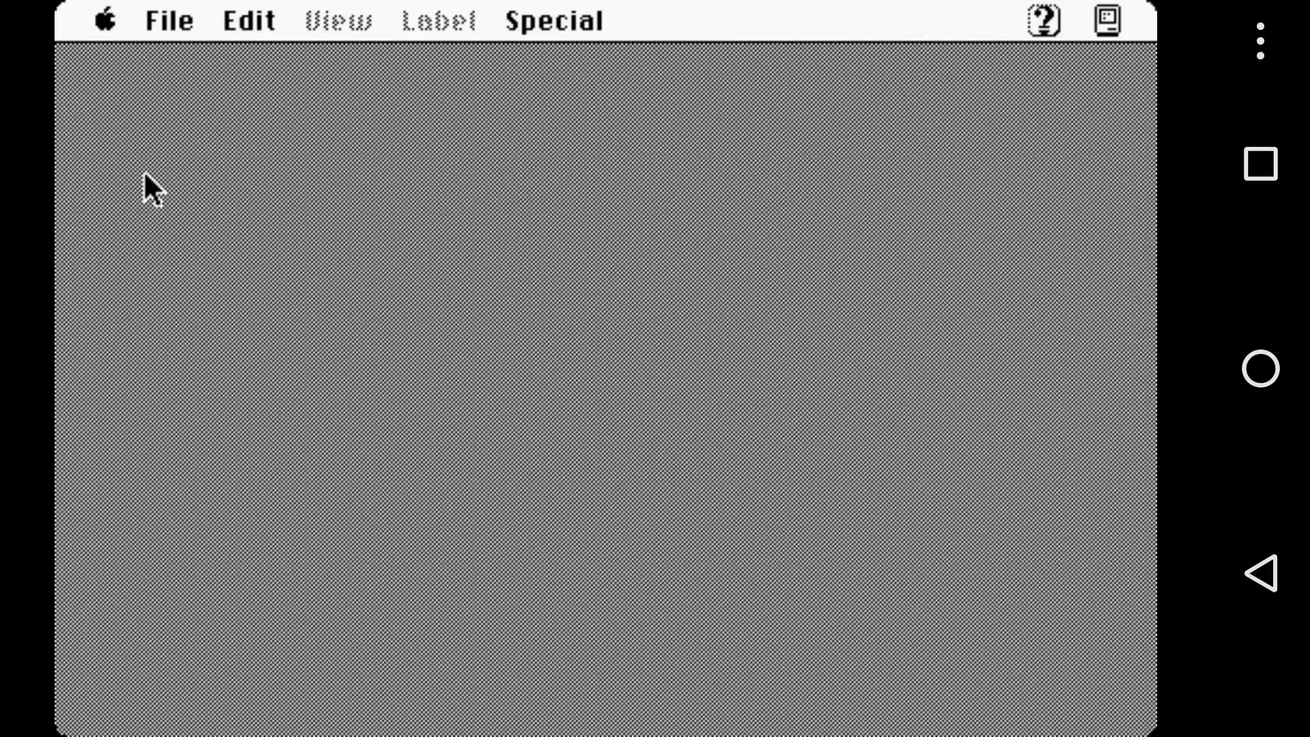
Launch Billiard Parlour from the Apple menu and lower the Android sound volume
{"action": "left_click", "coordinate": [102, 20]}
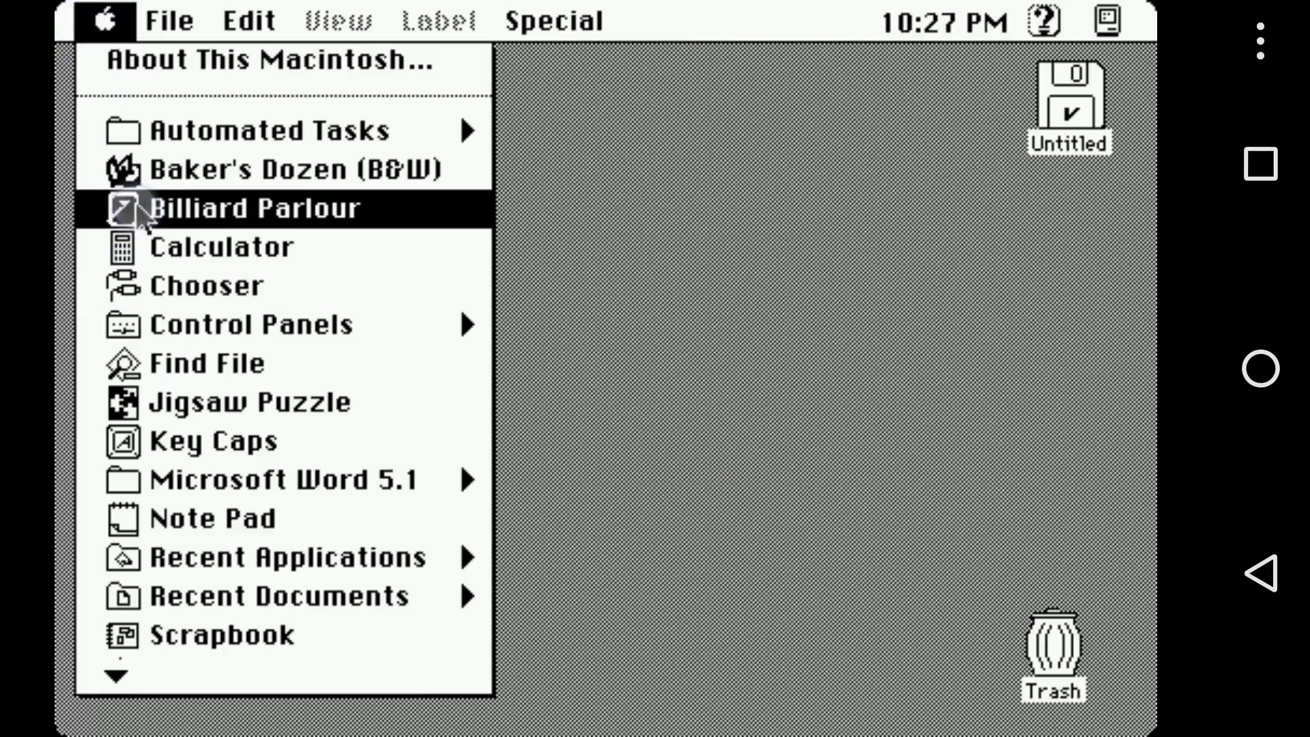
{"action": "left_click", "coordinate": [256, 207]}
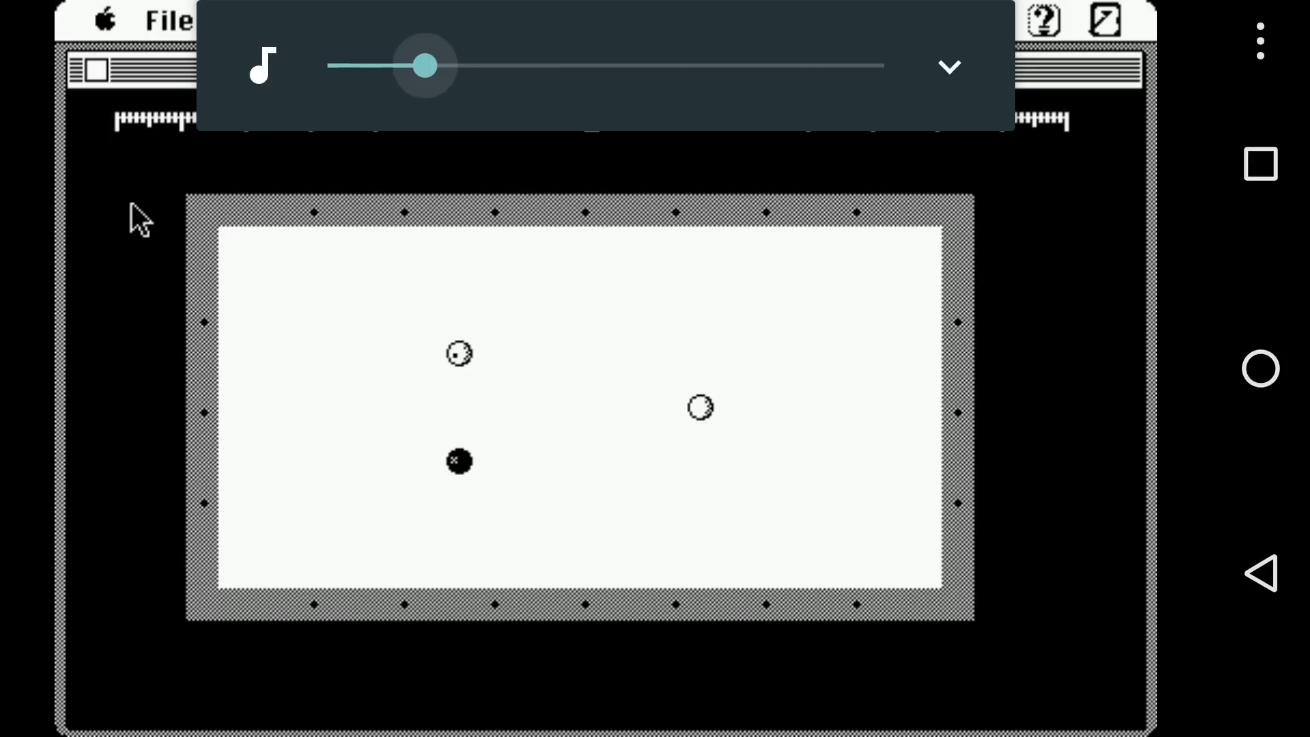
{"action": "left_click_drag", "start_coordinate": [426, 66], "coordinate": [363, 66]}
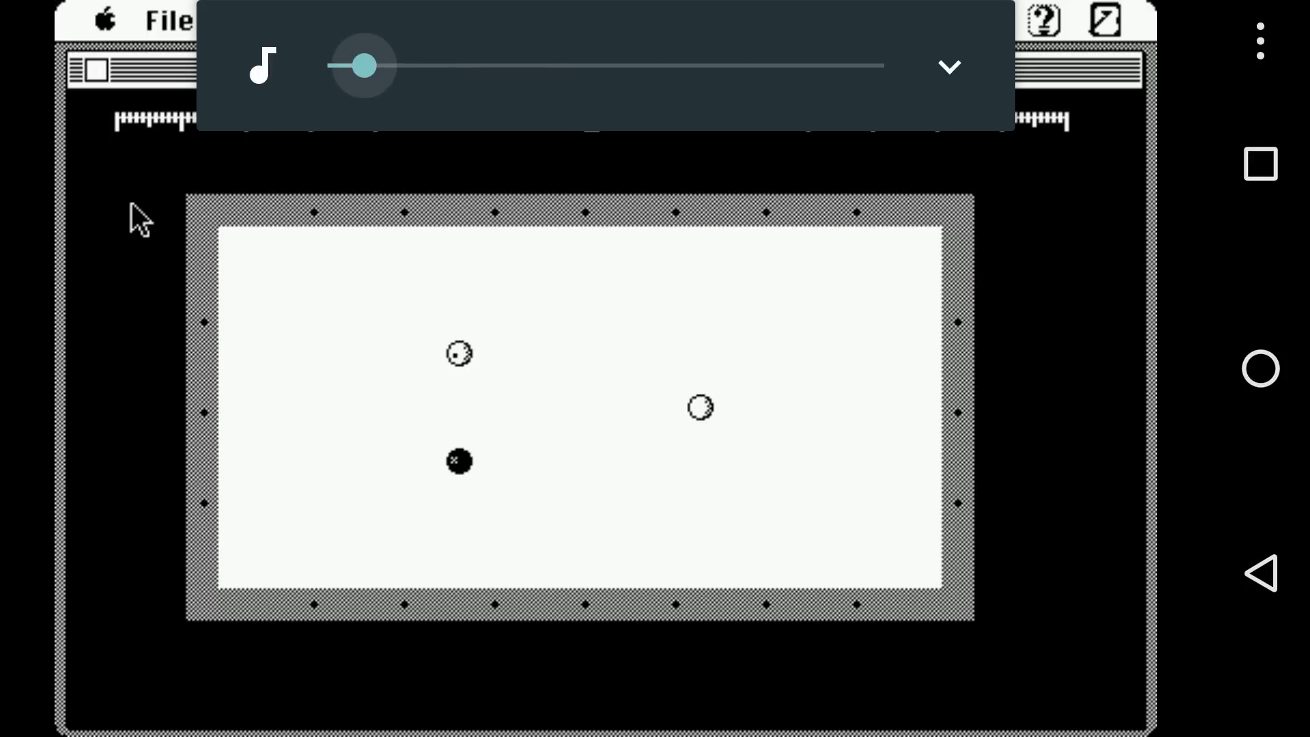
{"action": "left_click_drag", "start_coordinate": [360, 66], "coordinate": [324, 66]}
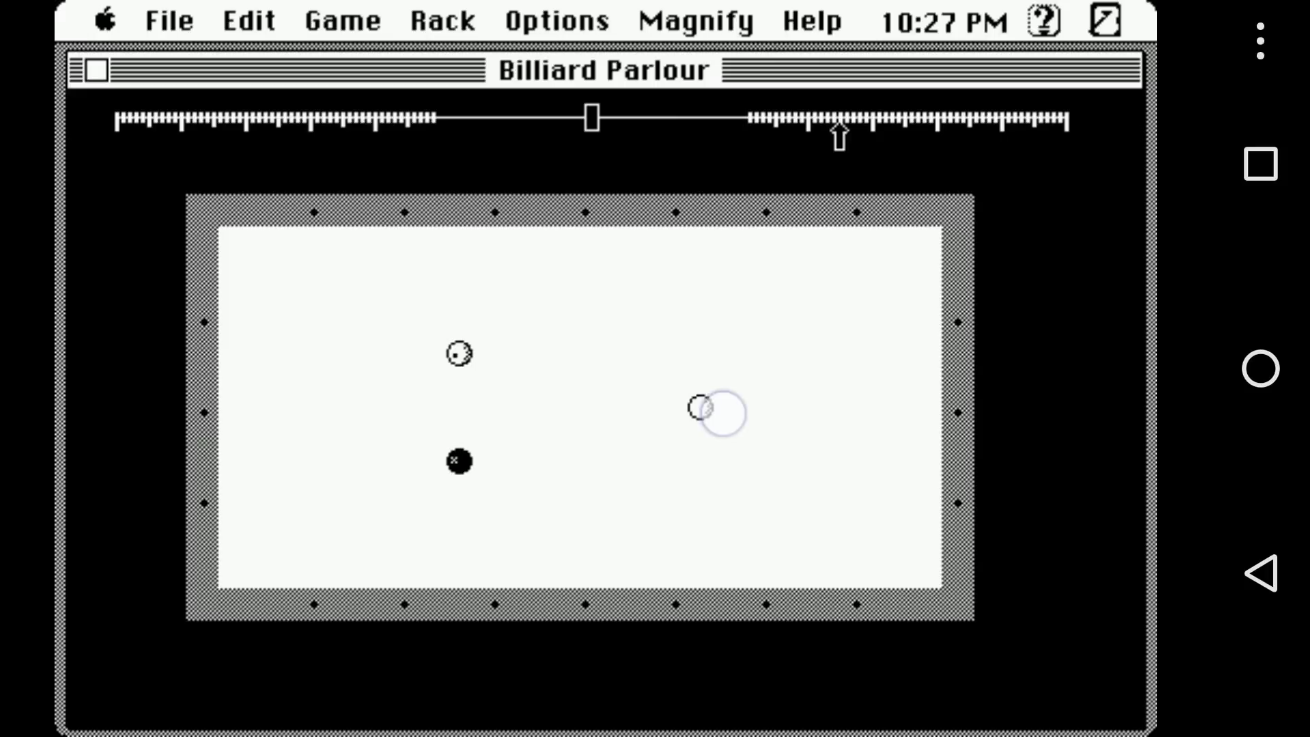
Shoot the cue ball across the table and glance at the File menu without choosing anything
{"action": "left_click_drag", "start_coordinate": [702, 407], "coordinate": [852, 310]}
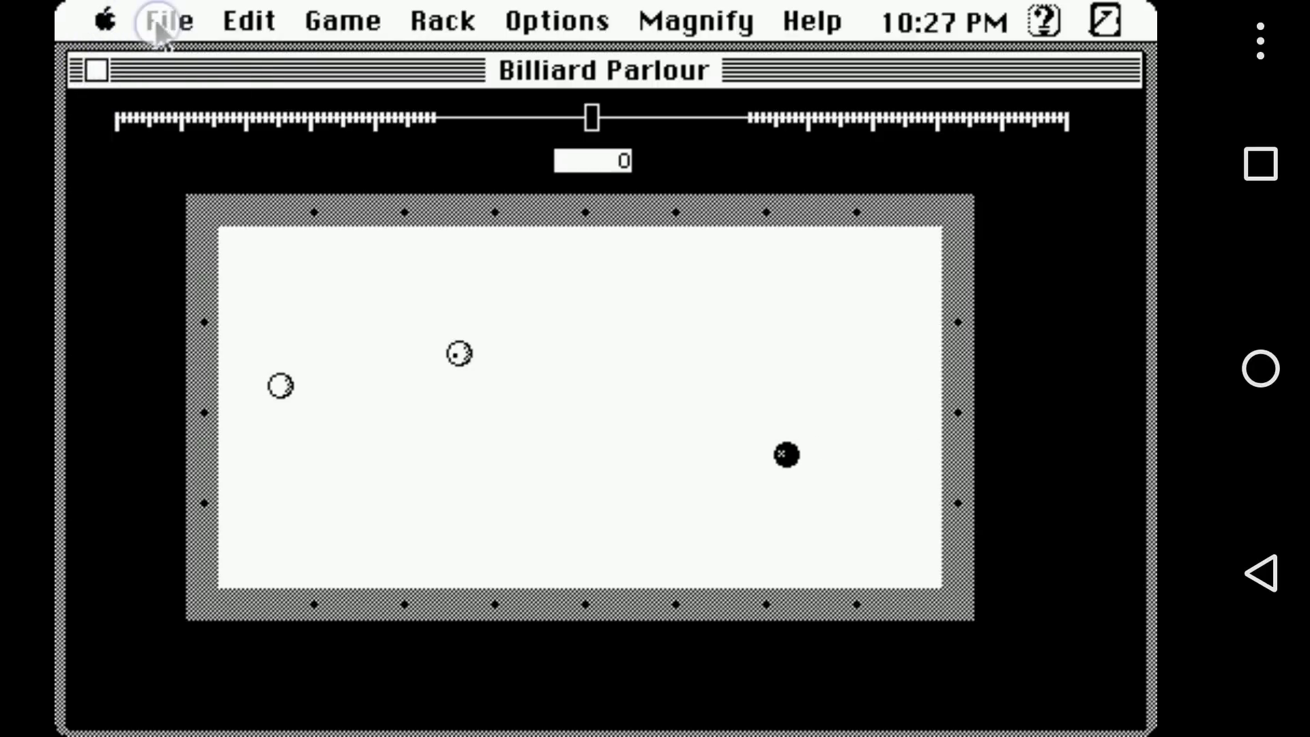
{"action": "left_click", "coordinate": [167, 19]}
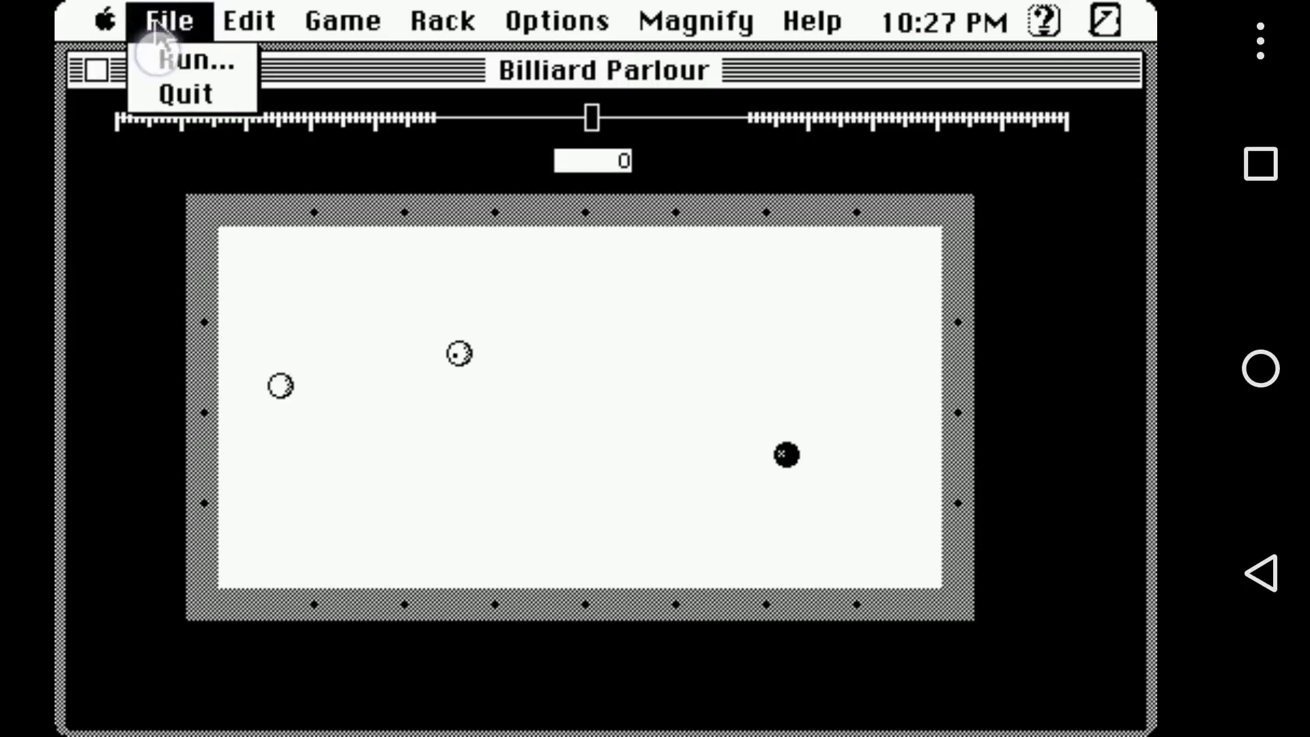
{"action": "left_click", "coordinate": [197, 62]}
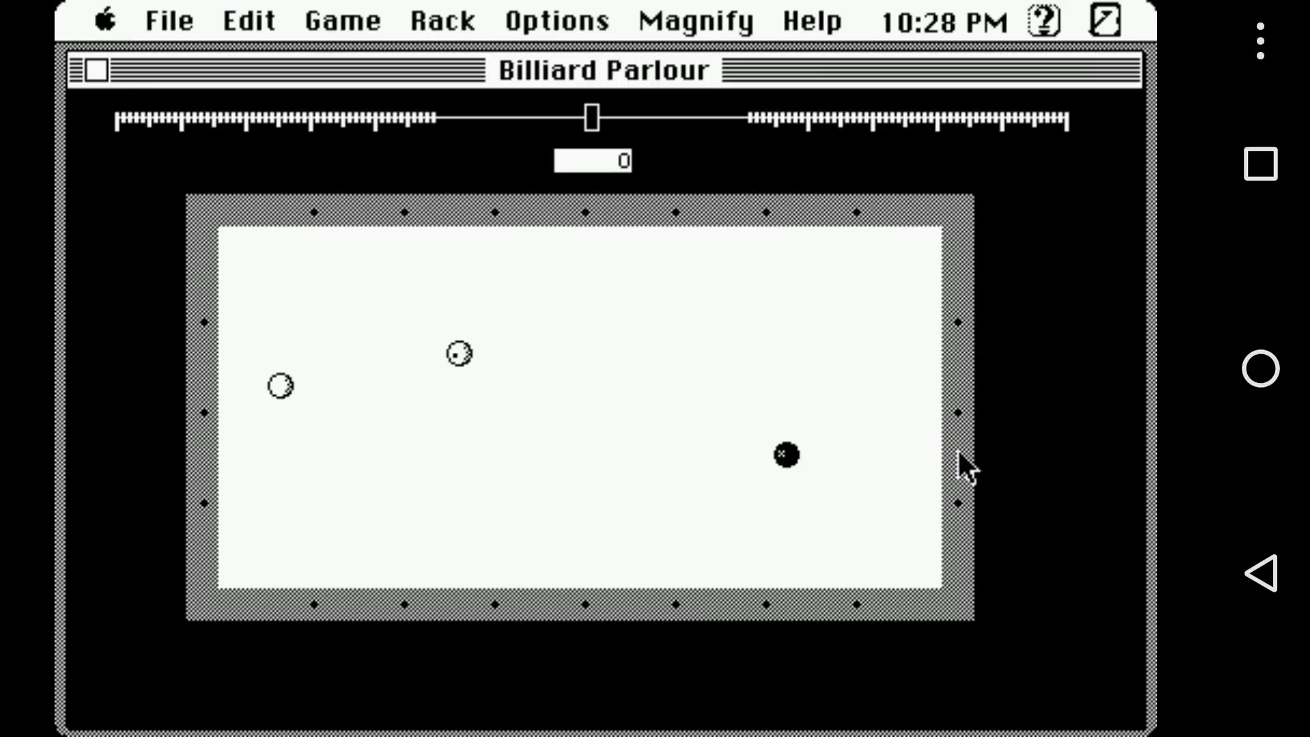
{"action": "left_click", "coordinate": [342, 20]}
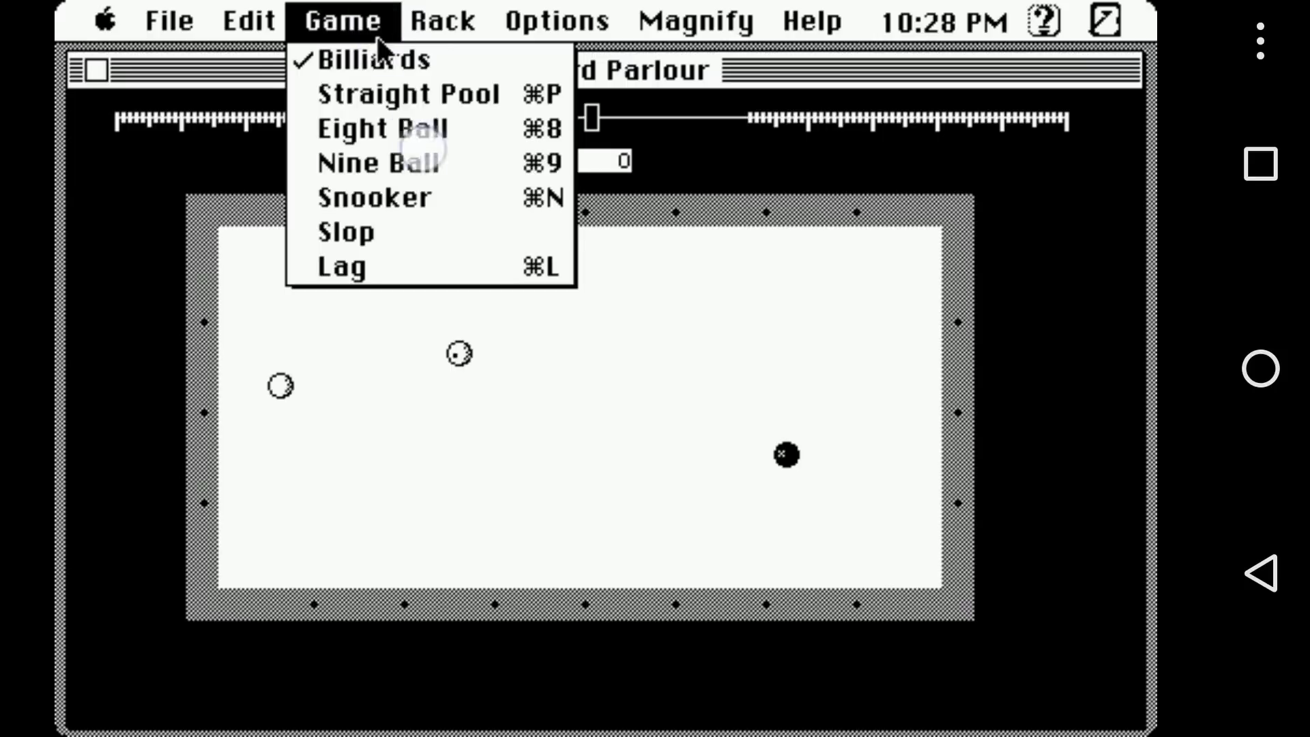
{"action": "mouse_move", "coordinate": [501, 127]}
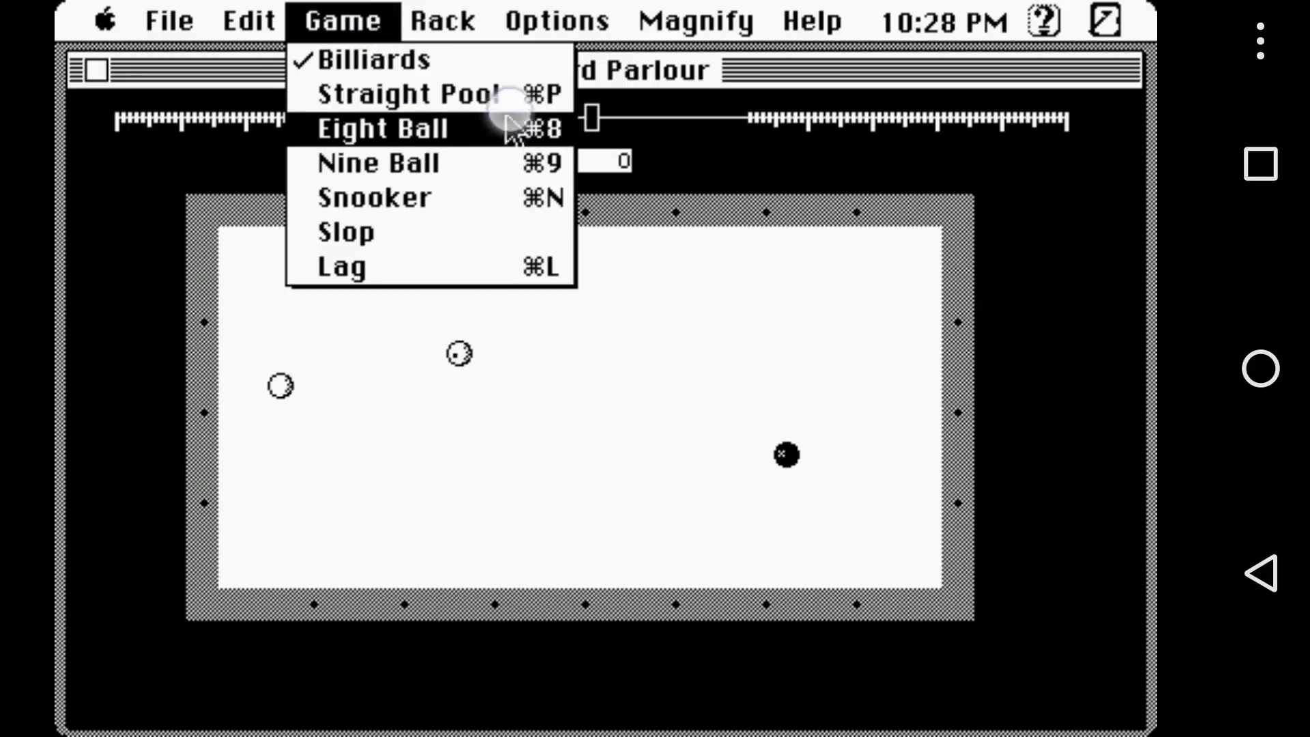
Switch to an Eight Ball game, break the rack, and take a shot toward the 7 ball
{"action": "left_click", "coordinate": [382, 127]}
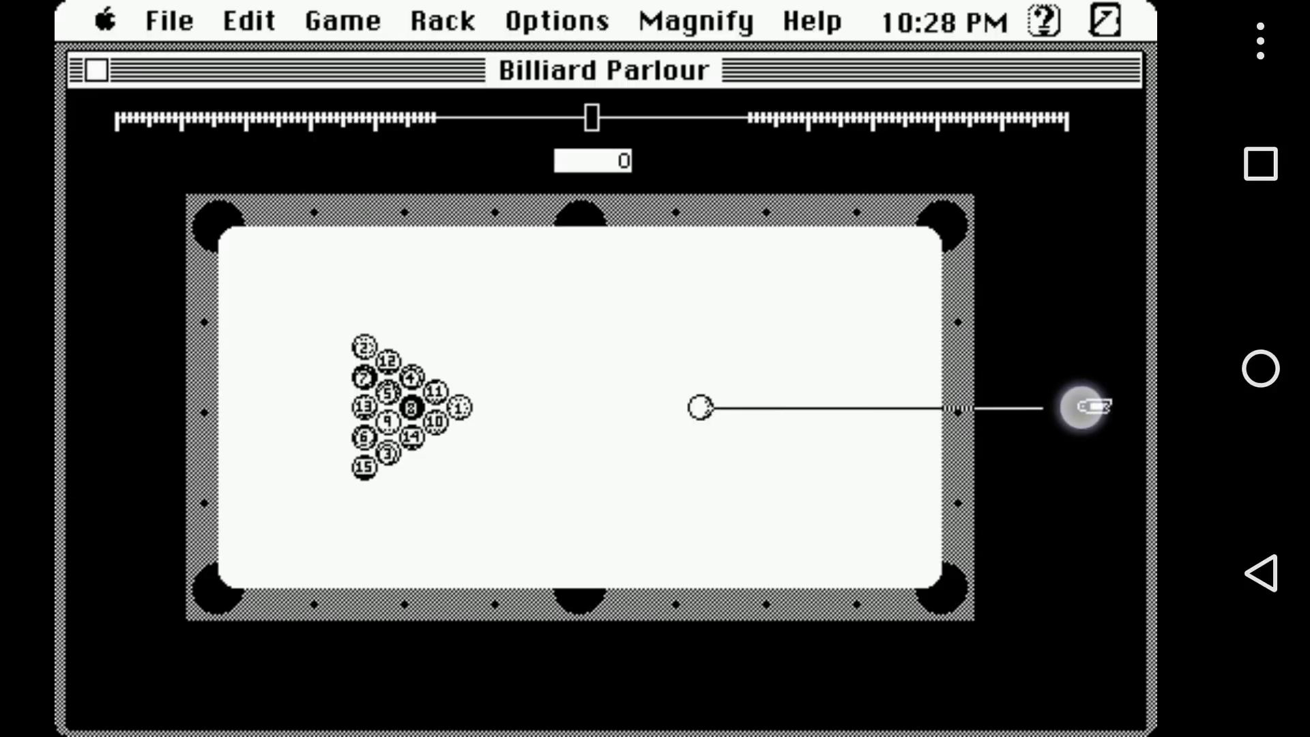
{"action": "left_click", "coordinate": [1086, 407]}
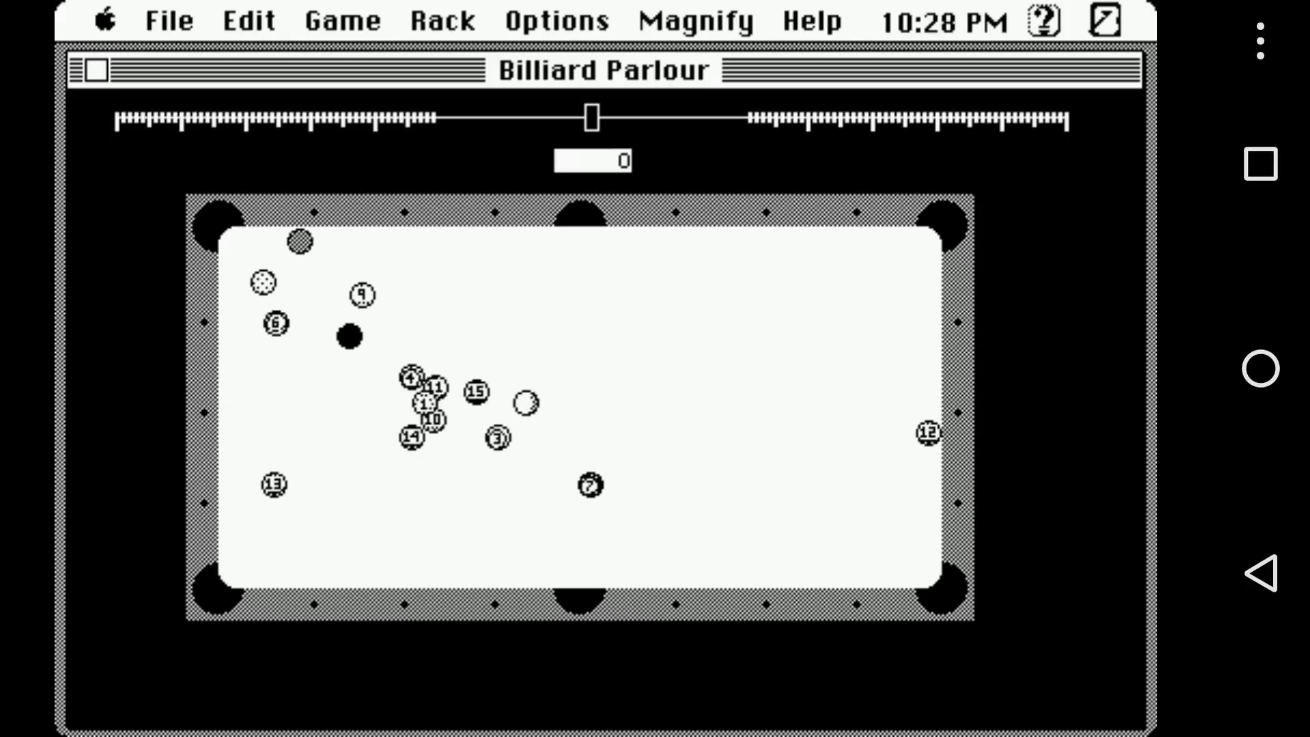
{"action": "left_click_drag", "start_coordinate": [590, 486], "coordinate": [732, 576]}
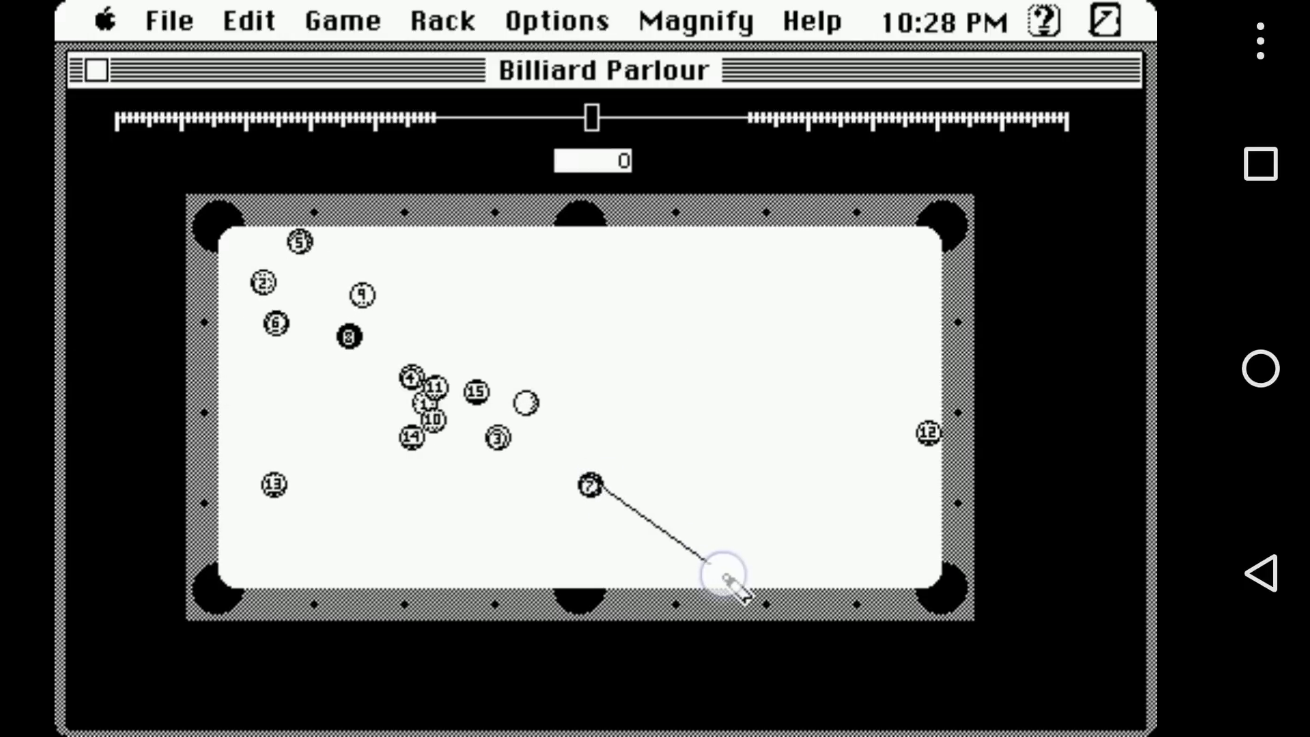
{"action": "left_click", "coordinate": [732, 576]}
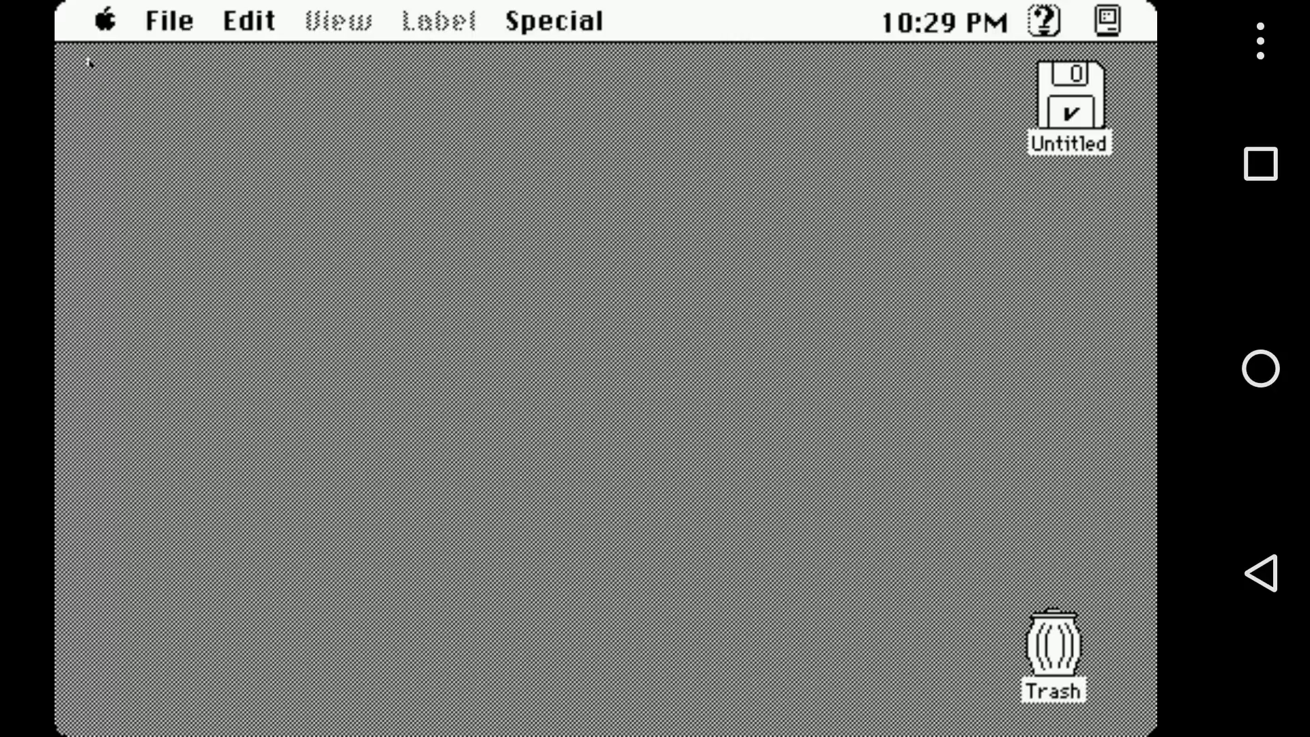
{"action": "mouse_move", "coordinate": [91, 75]}
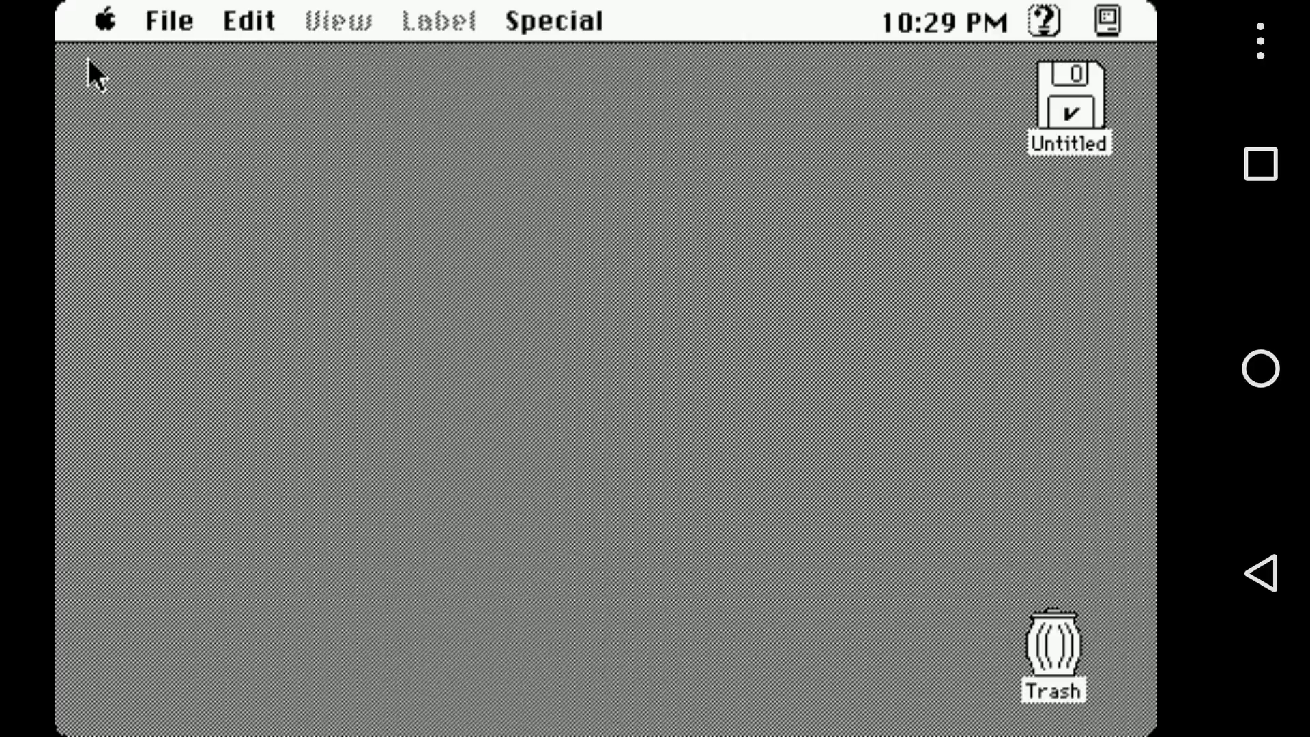